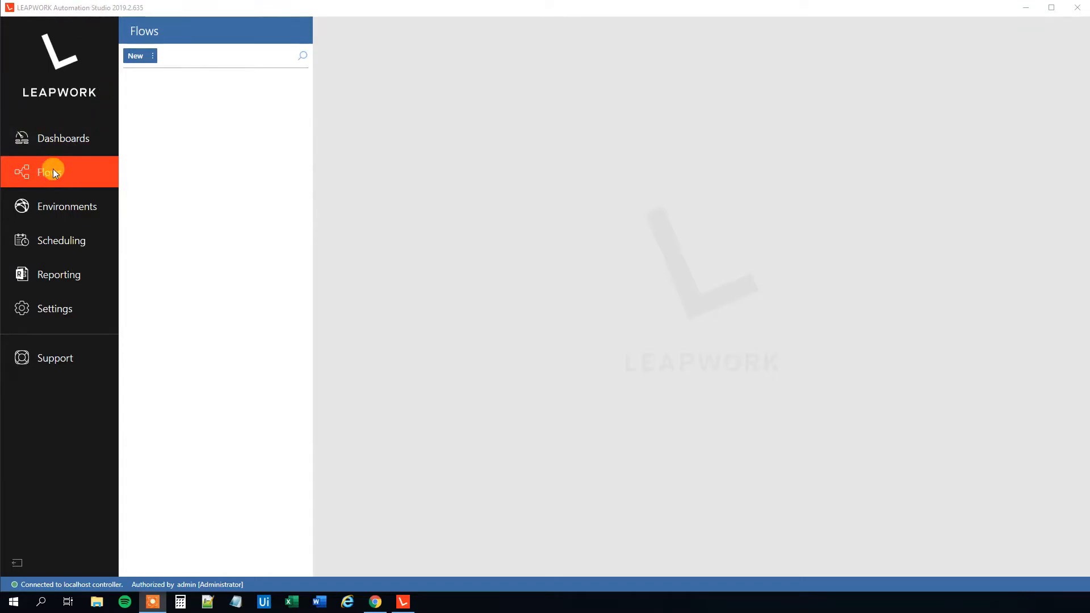
Step: Create a new flow named 'Open and close Applications' from the Flows list
{"action": "left_click", "coordinate": [135, 55]}
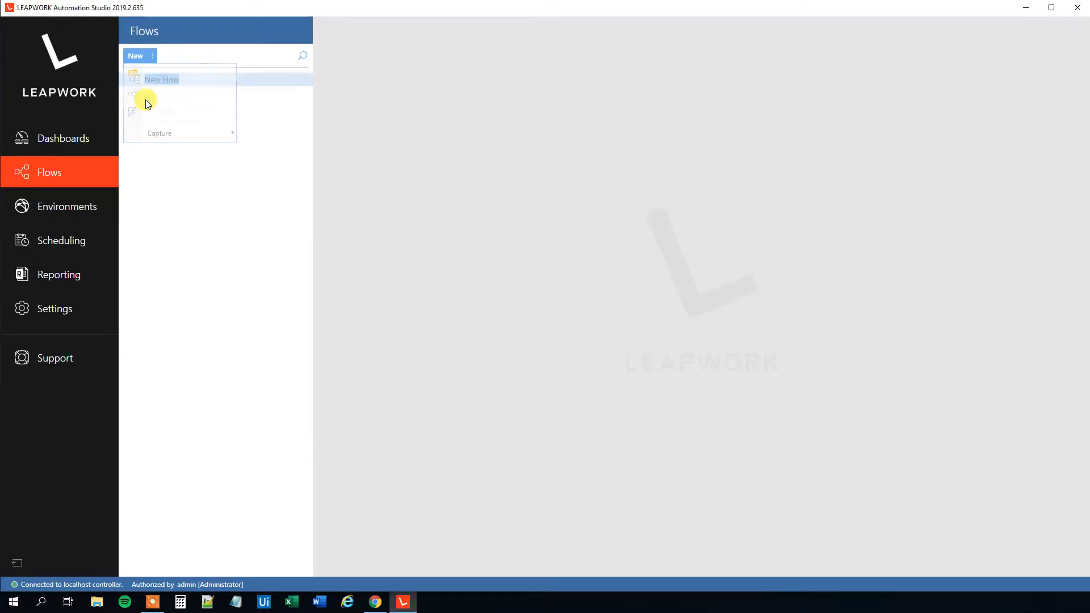
{"action": "left_click", "coordinate": [161, 80]}
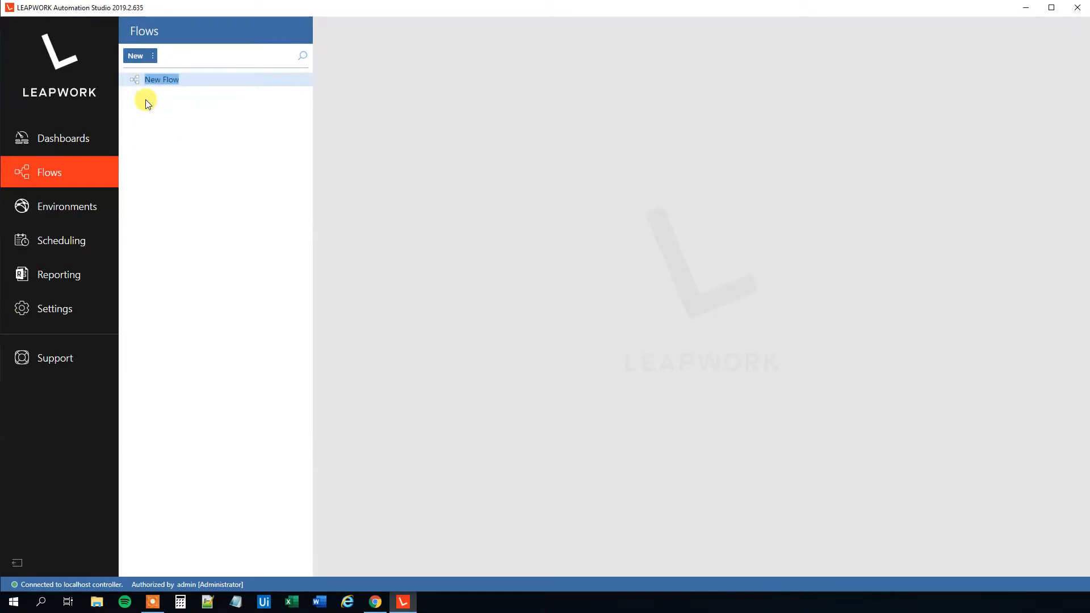
{"action": "type", "text": "Open and"}
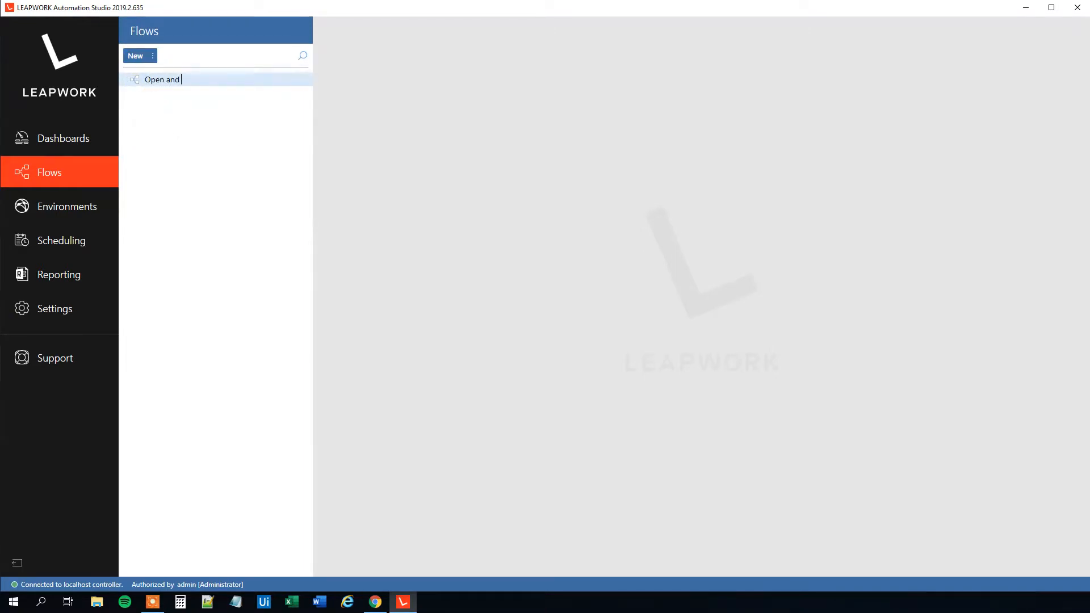
{"action": "type", "text": "close Applications"}
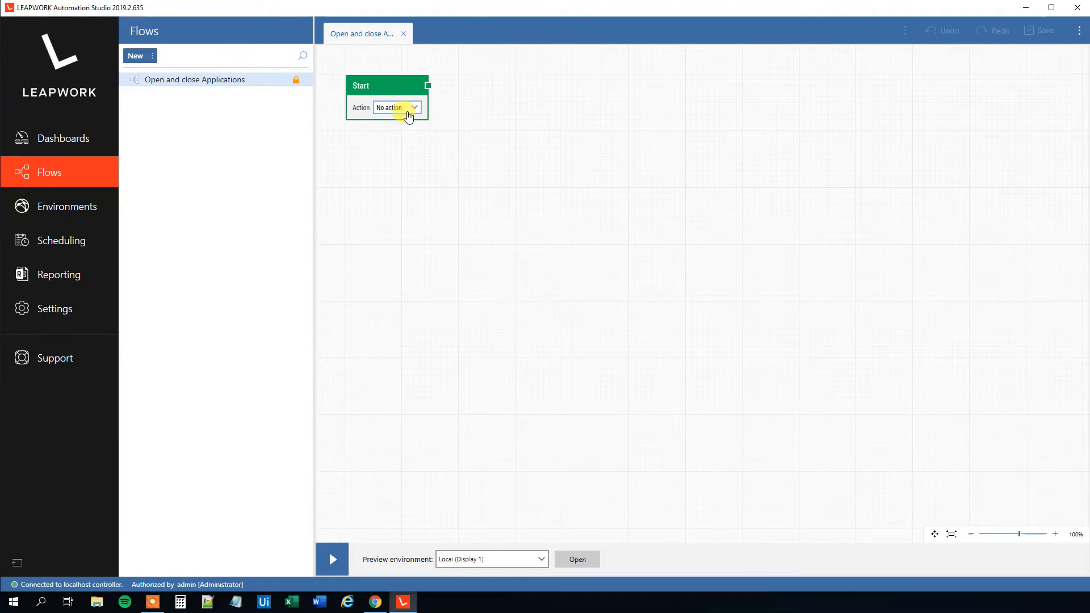
{"action": "mouse_move", "coordinate": [419, 92]}
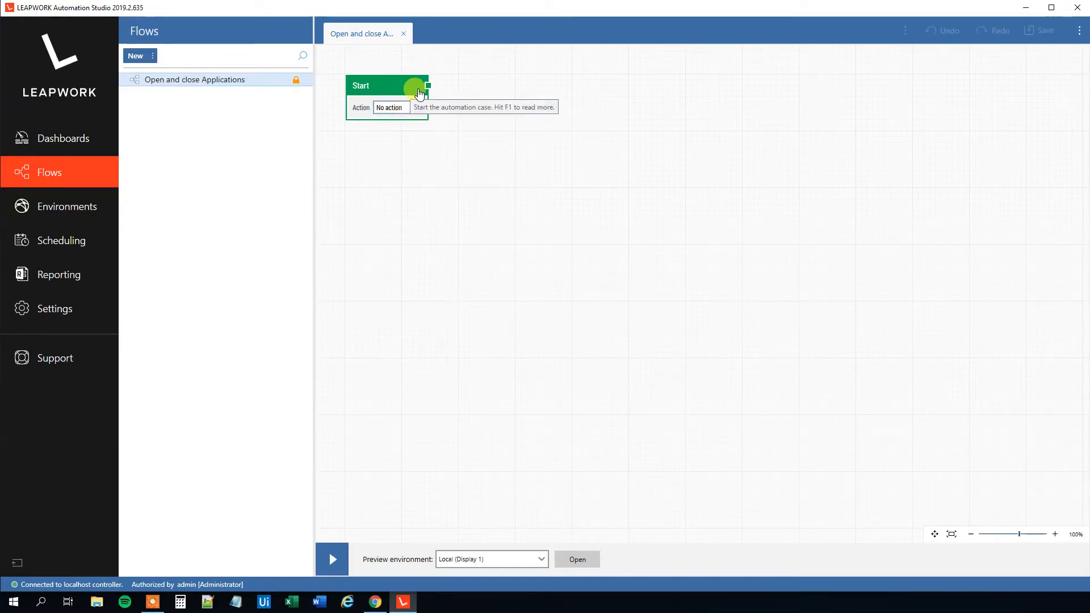
{"action": "mouse_move", "coordinate": [511, 286]}
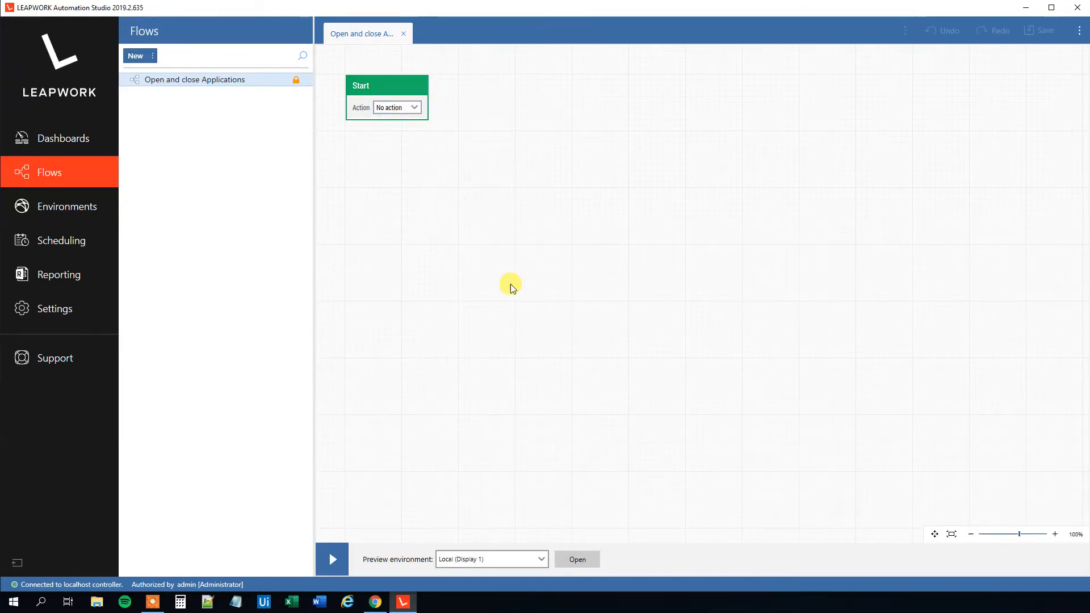
{"action": "mouse_move", "coordinate": [291, 154]}
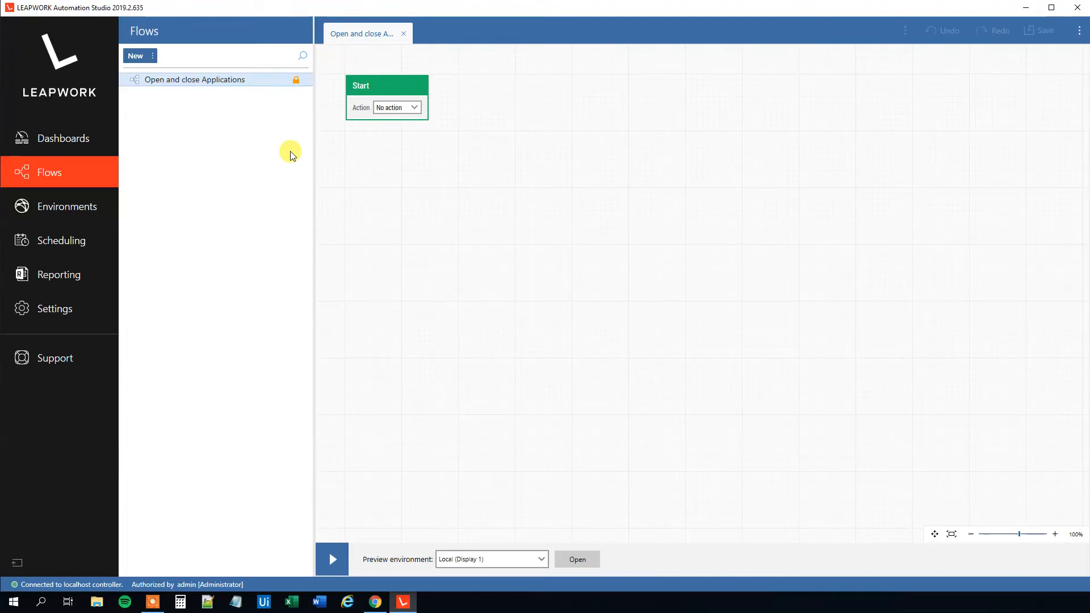
{"action": "mouse_move", "coordinate": [266, 576]}
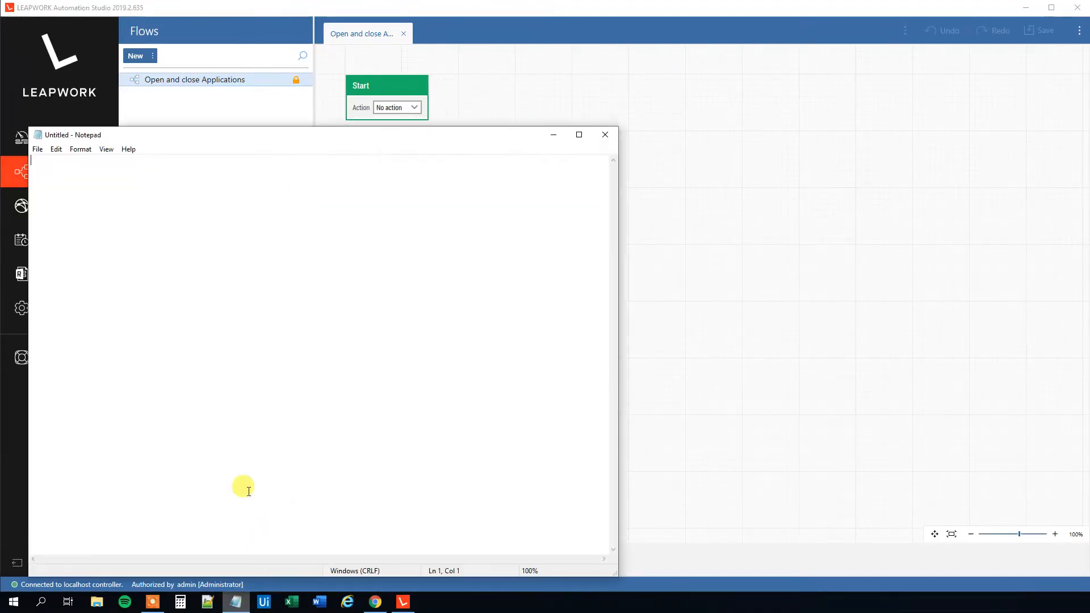
Step: Type the test characters 'adadsa' into the opened Notepad window
{"action": "type", "text": "adadsa"}
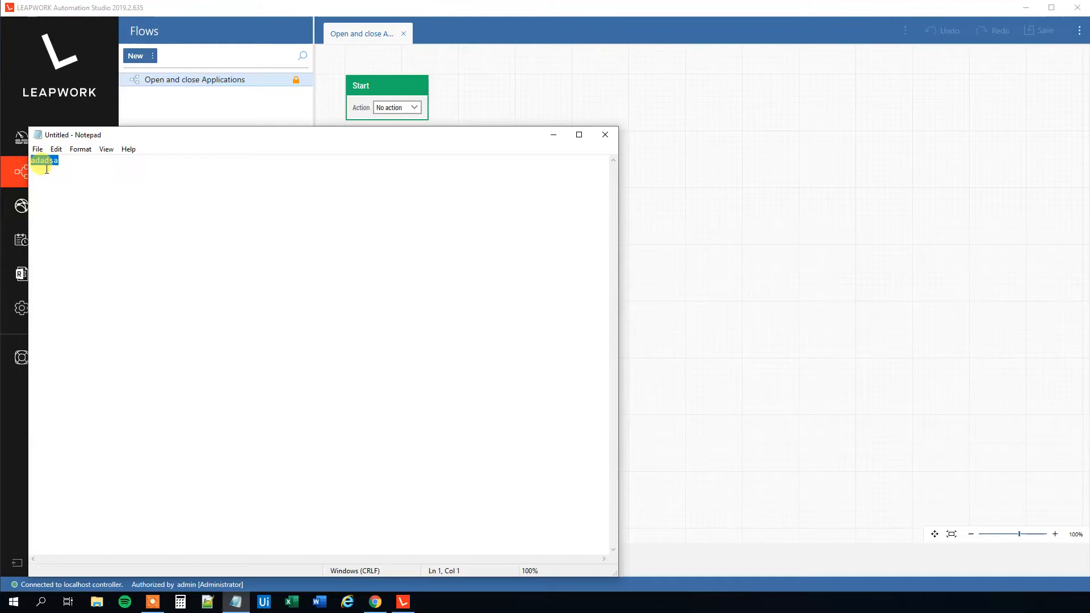
Step: Add a Set variable block after Start with variable name strText
{"action": "left_click", "coordinate": [603, 134]}
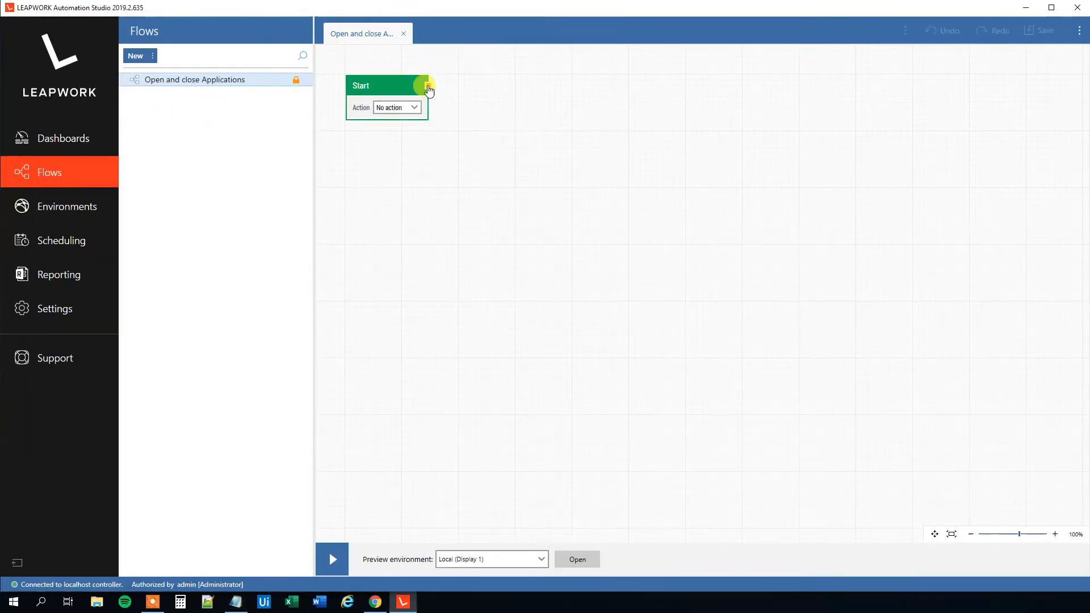
{"action": "left_click", "coordinate": [428, 87]}
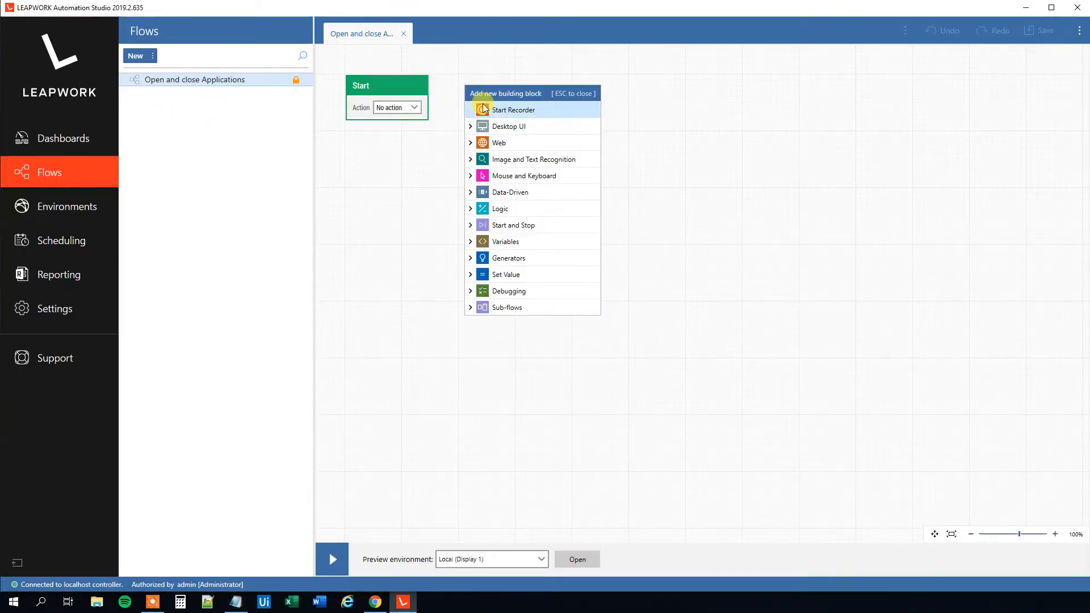
{"action": "type", "text": "Set"}
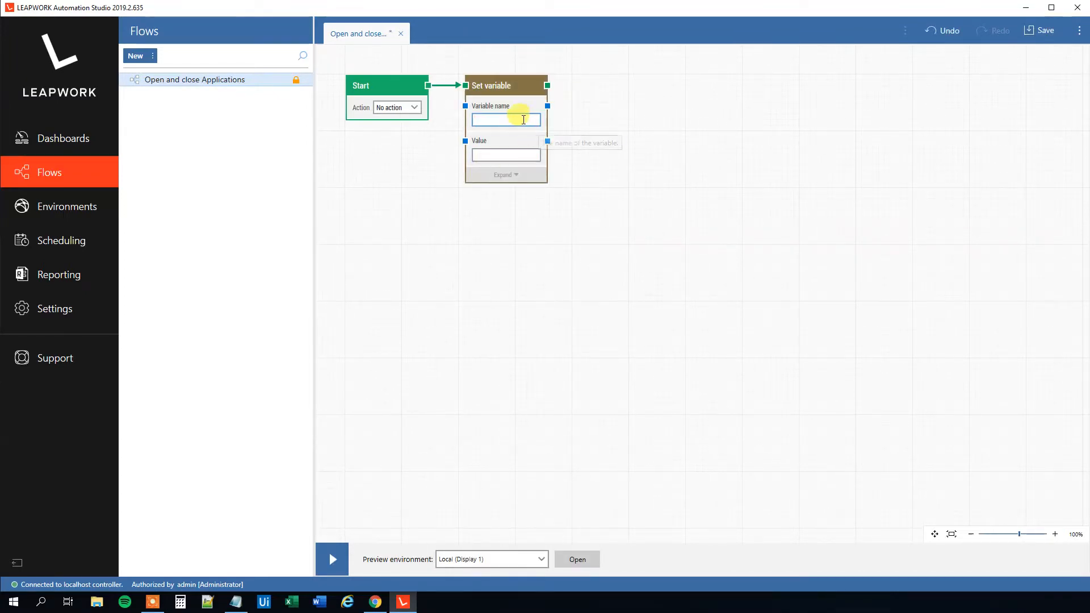
{"action": "type", "text": "strText"}
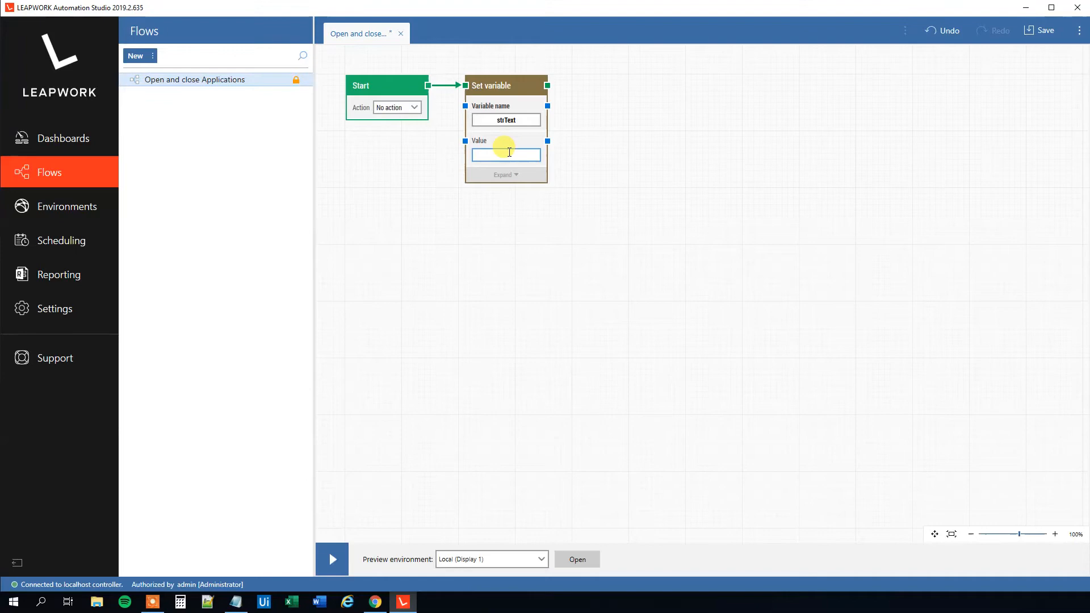
Step: Give strText the value 'Hi viewers, what do you think of Leapwork RPA?'
{"action": "type", "text": "Hi viewers"}
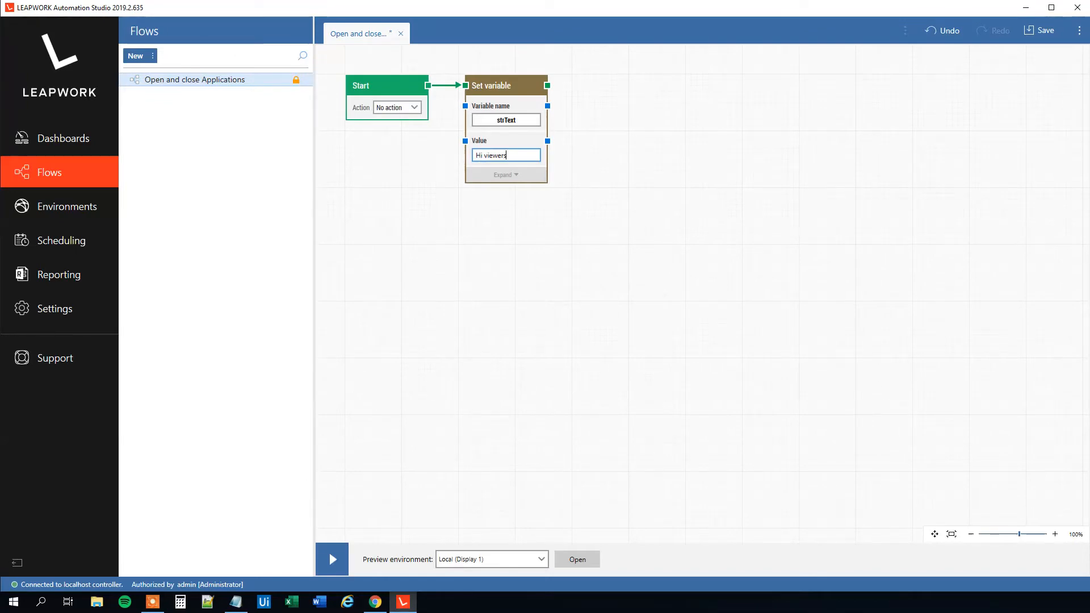
{"action": "type", "text": ", what"}
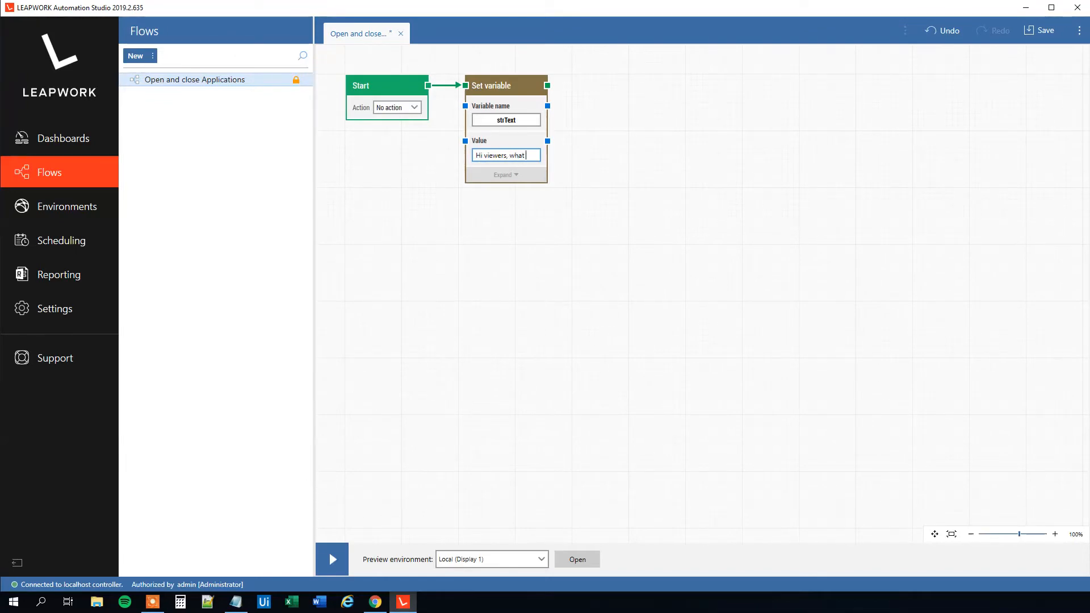
{"action": "type", "text": "do you think of Leapwork RP"}
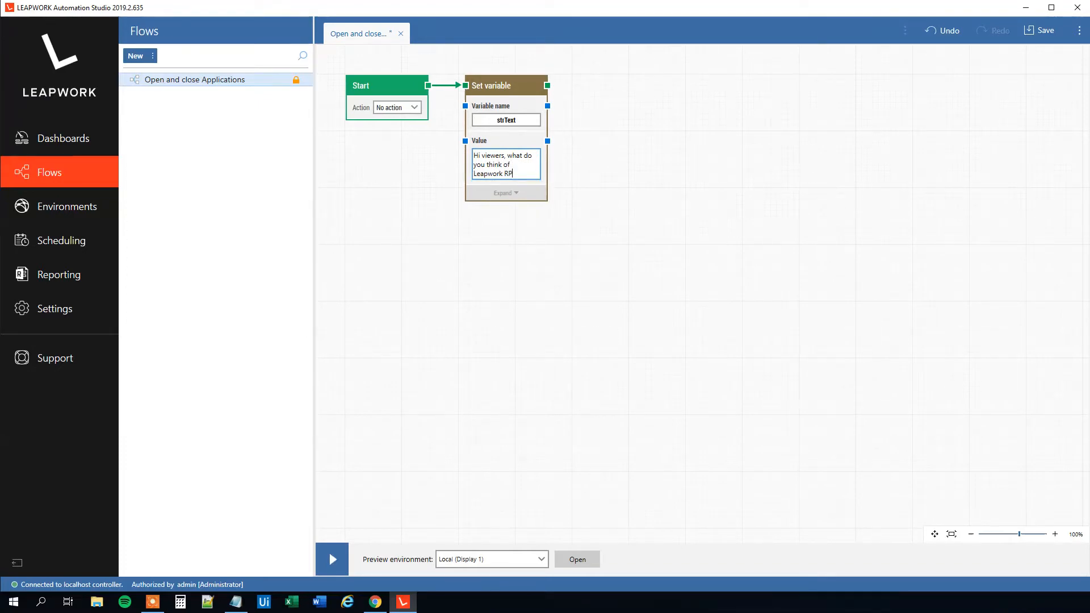
{"action": "type", "text": "A?"}
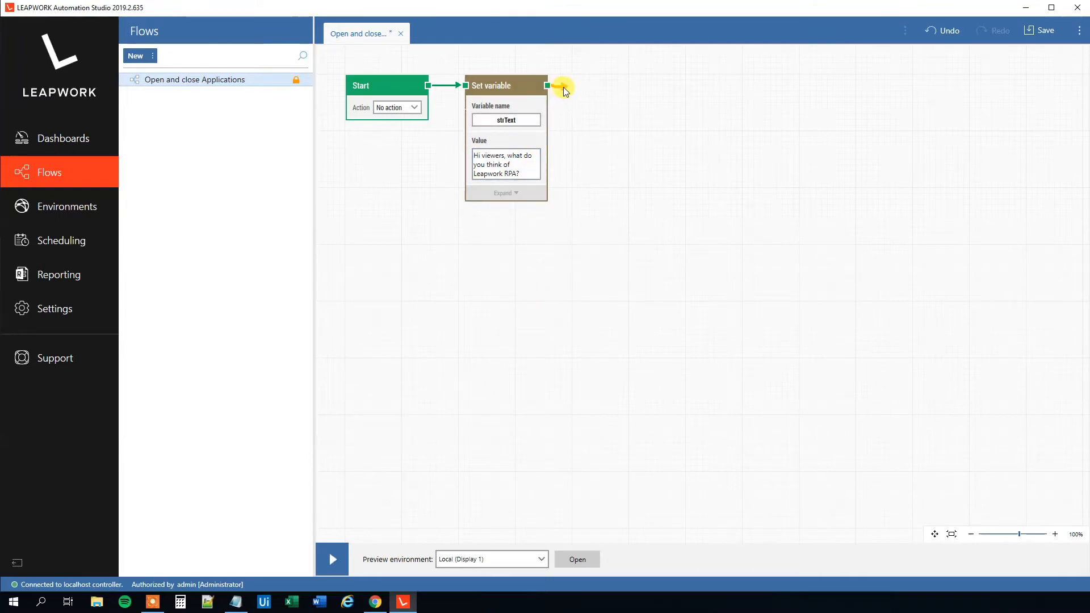
Step: Add a Start Application block for notepad.exe after Set variable
{"action": "left_click", "coordinate": [547, 86]}
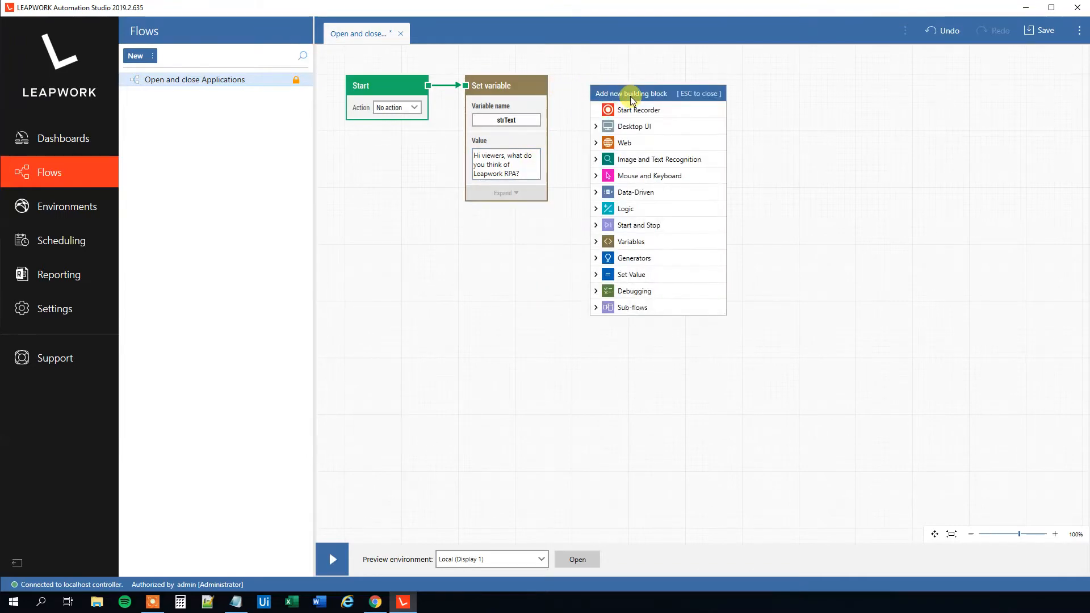
{"action": "type", "text": "Start a"}
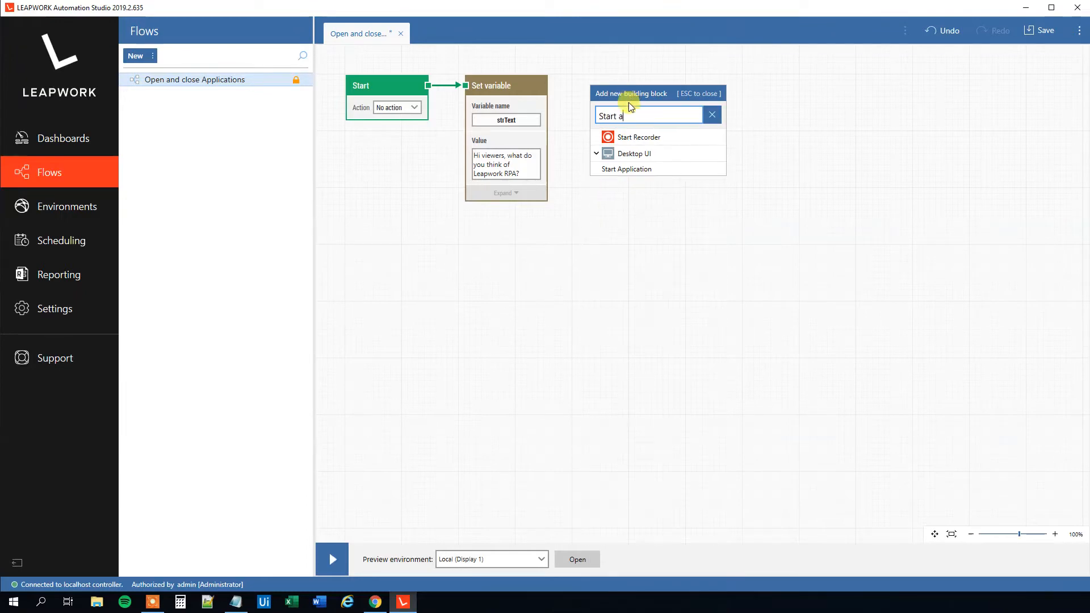
{"action": "left_click", "coordinate": [625, 170]}
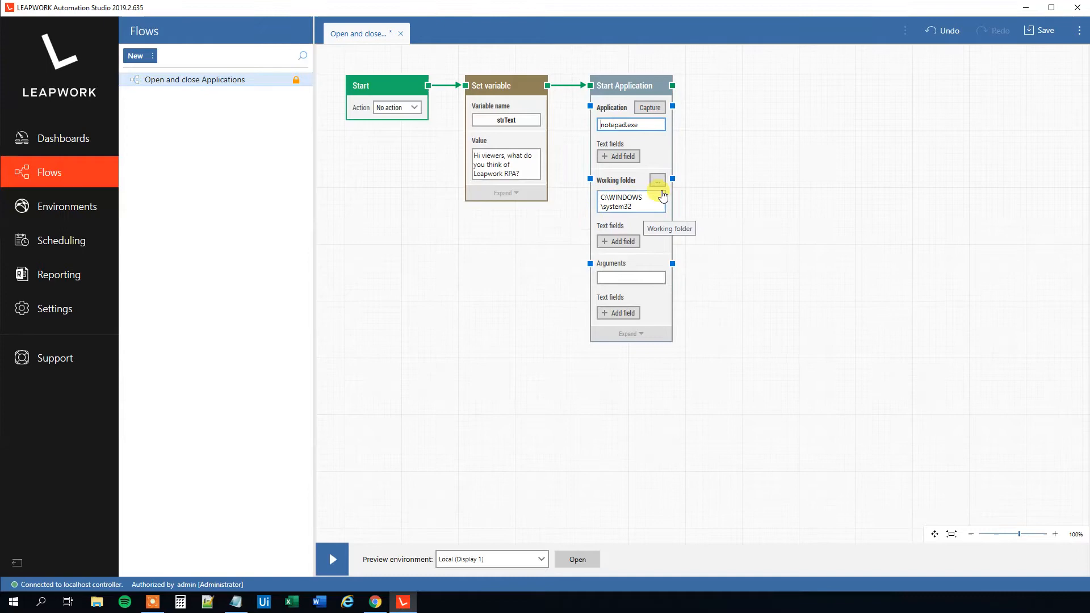
{"action": "mouse_move", "coordinate": [692, 173]}
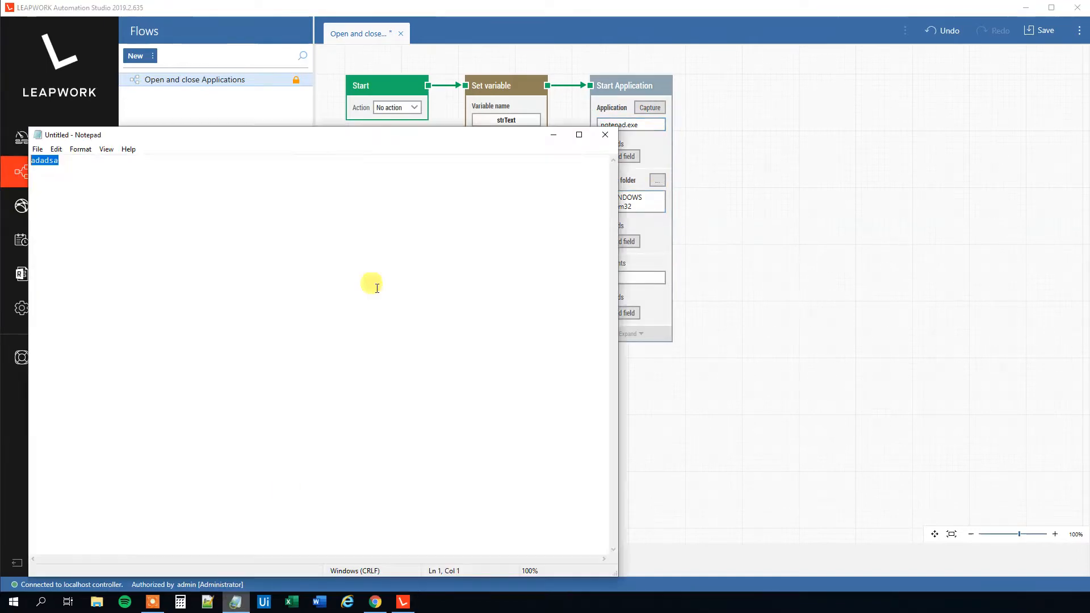
Step: Close the leftover Notepad window without saving its text
{"action": "left_click", "coordinate": [604, 135]}
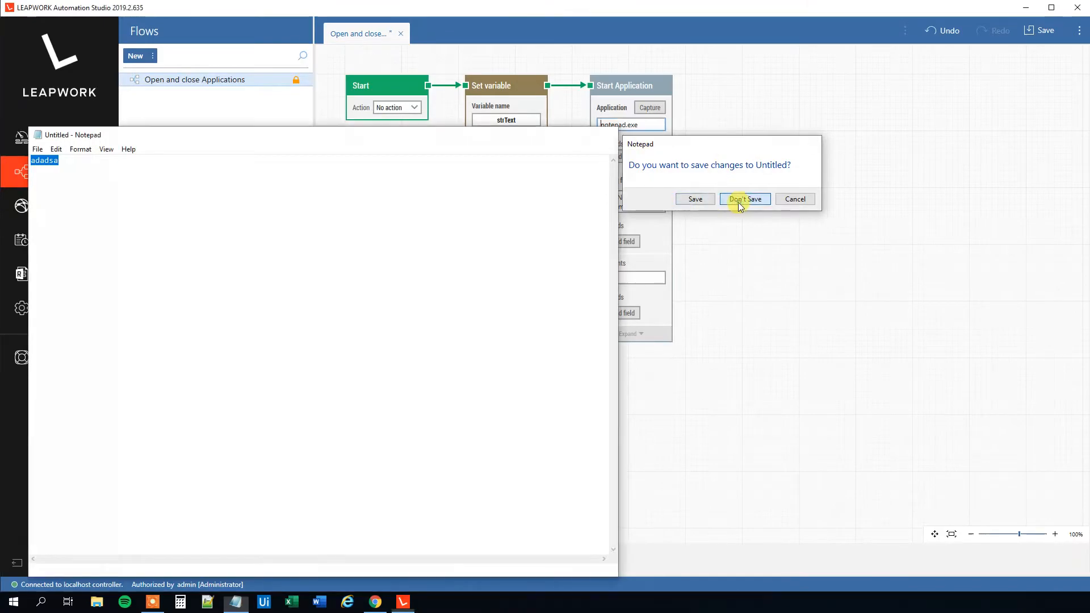
{"action": "left_click", "coordinate": [745, 199]}
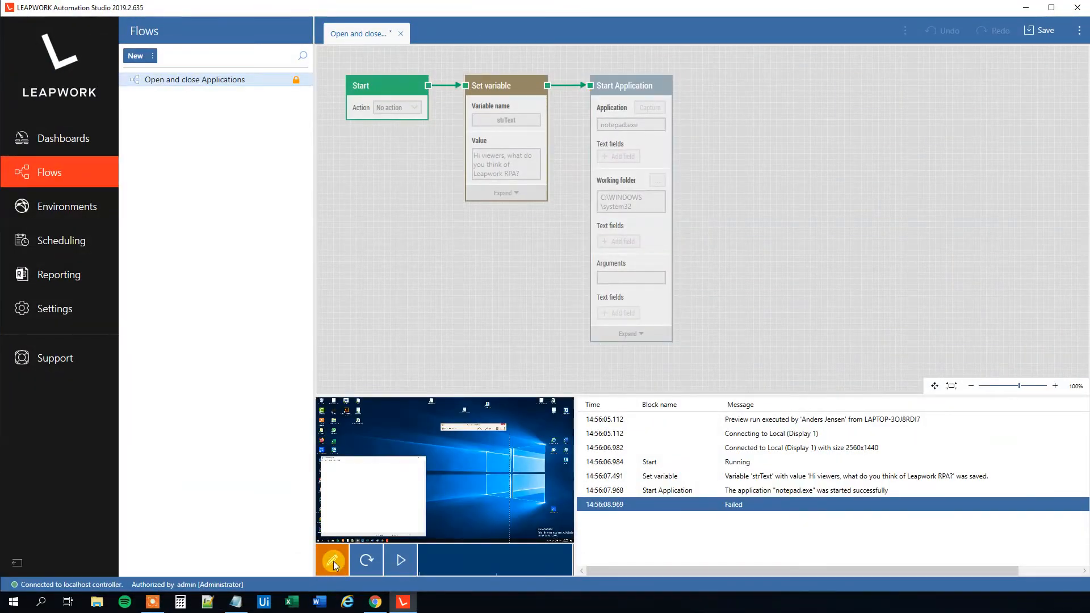
{"action": "mouse_move", "coordinate": [332, 560]}
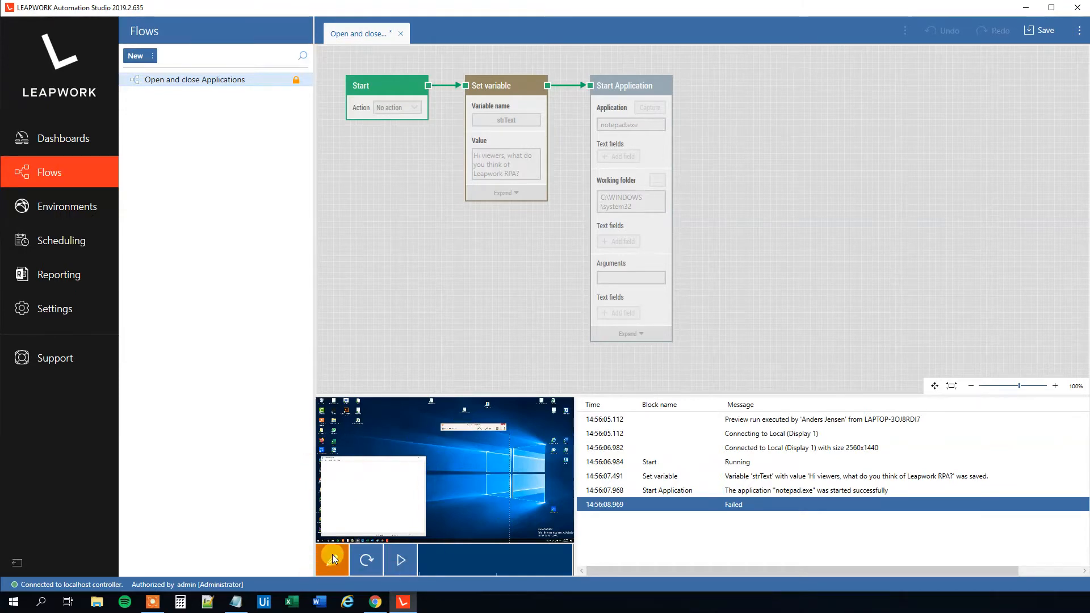
{"action": "left_click", "coordinate": [332, 559]}
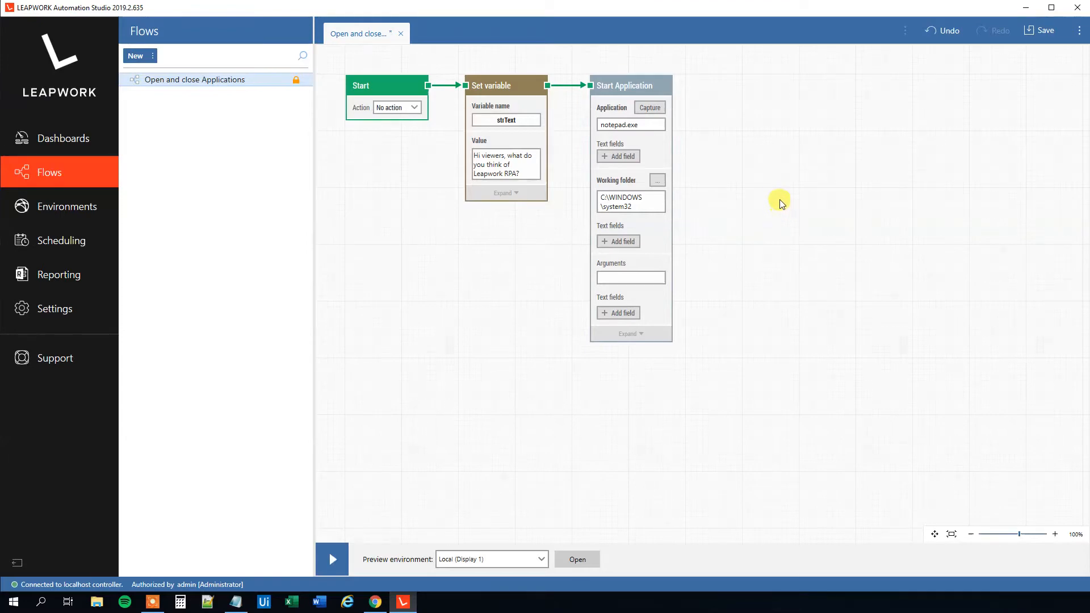
{"action": "mouse_move", "coordinate": [695, 87]}
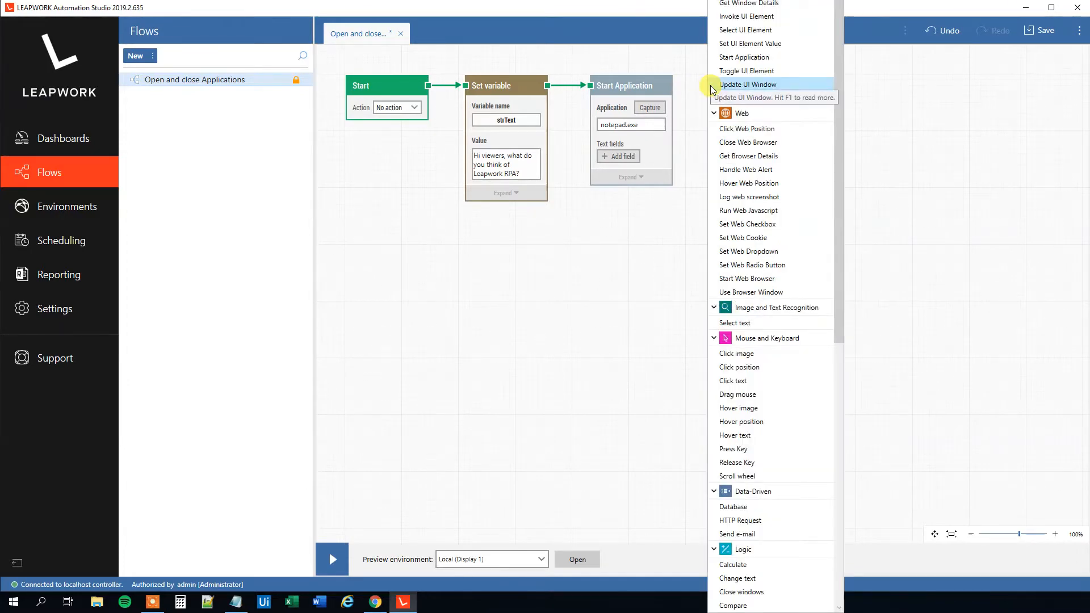
Step: Add a Set UI Element Value block after Start Application and begin a text value 'Hell'
{"action": "type", "text": "Set ui"}
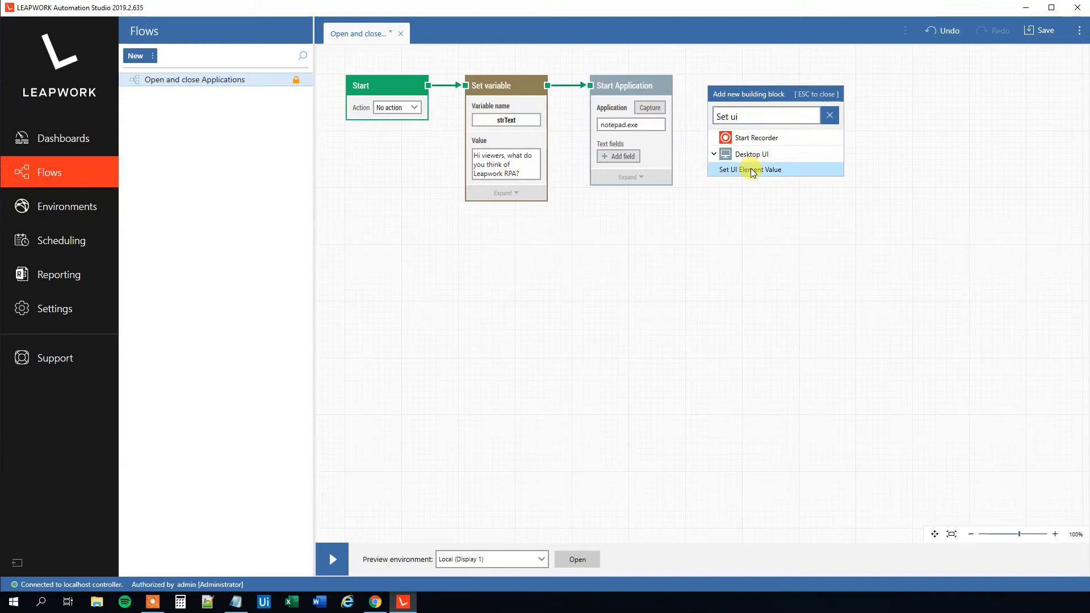
{"action": "left_click", "coordinate": [751, 169]}
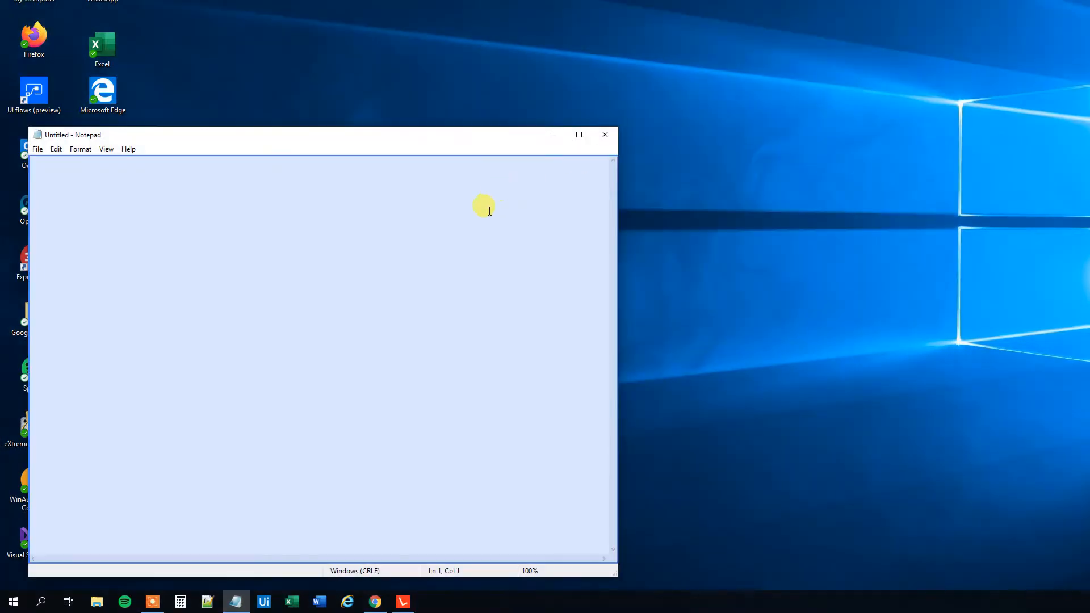
{"action": "mouse_move", "coordinate": [428, 143]}
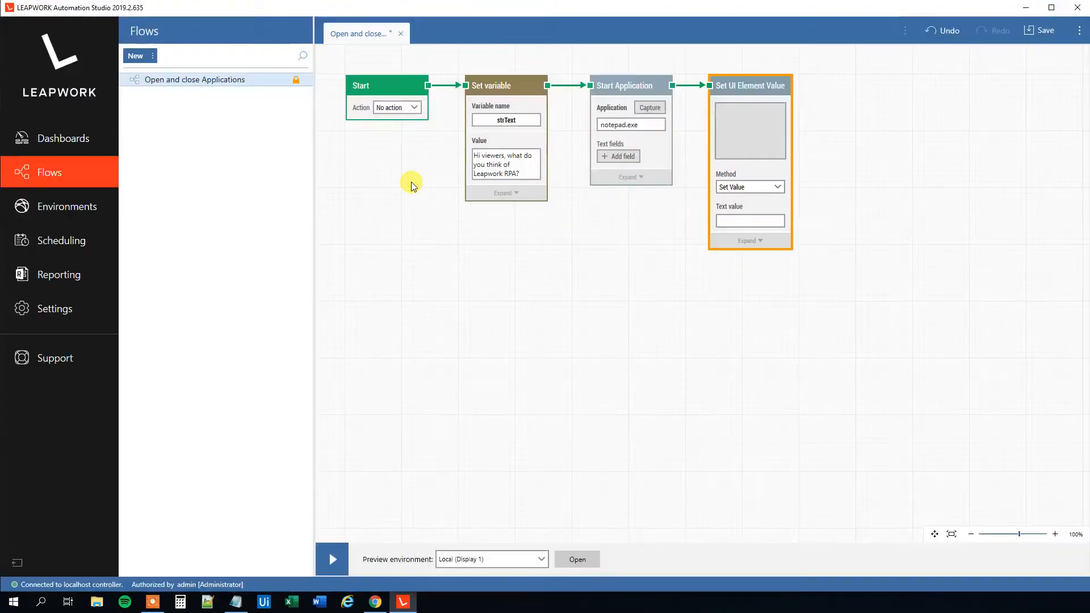
{"action": "left_click", "coordinate": [749, 234]}
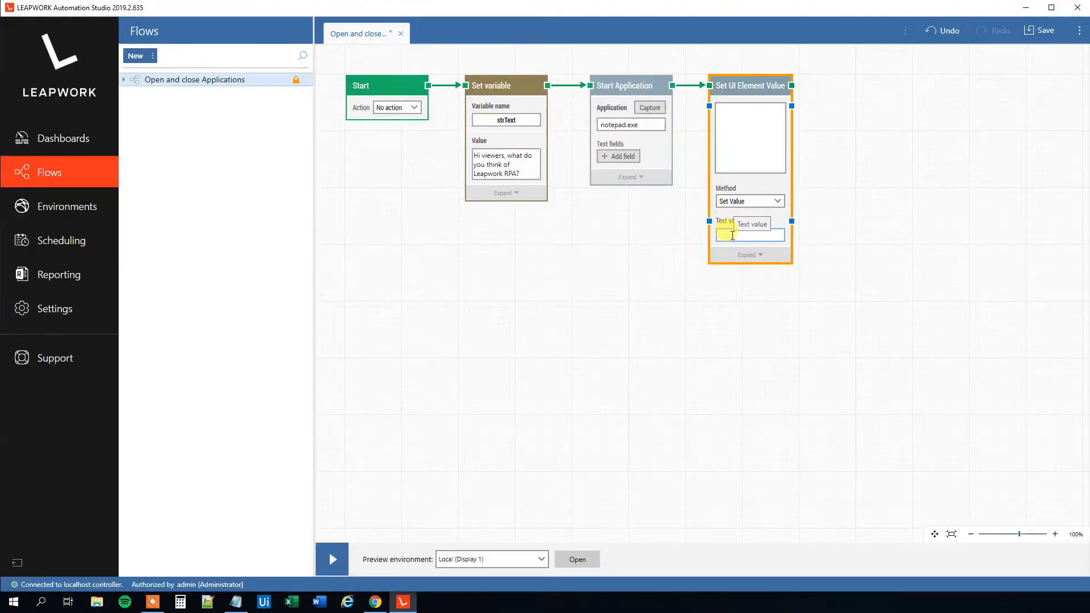
{"action": "type", "text": "He"}
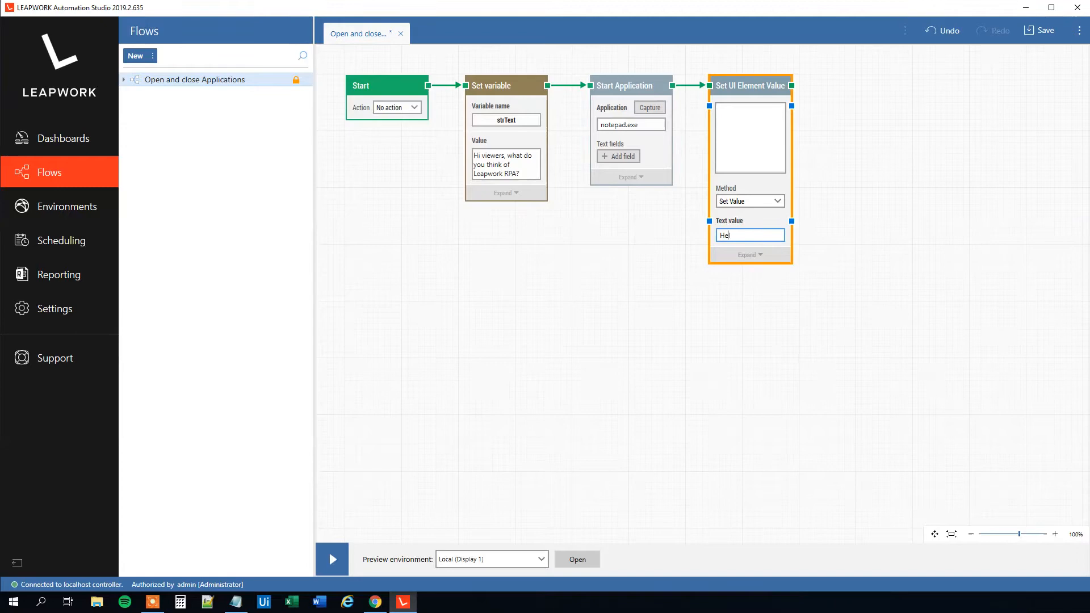
{"action": "type", "text": "ll"}
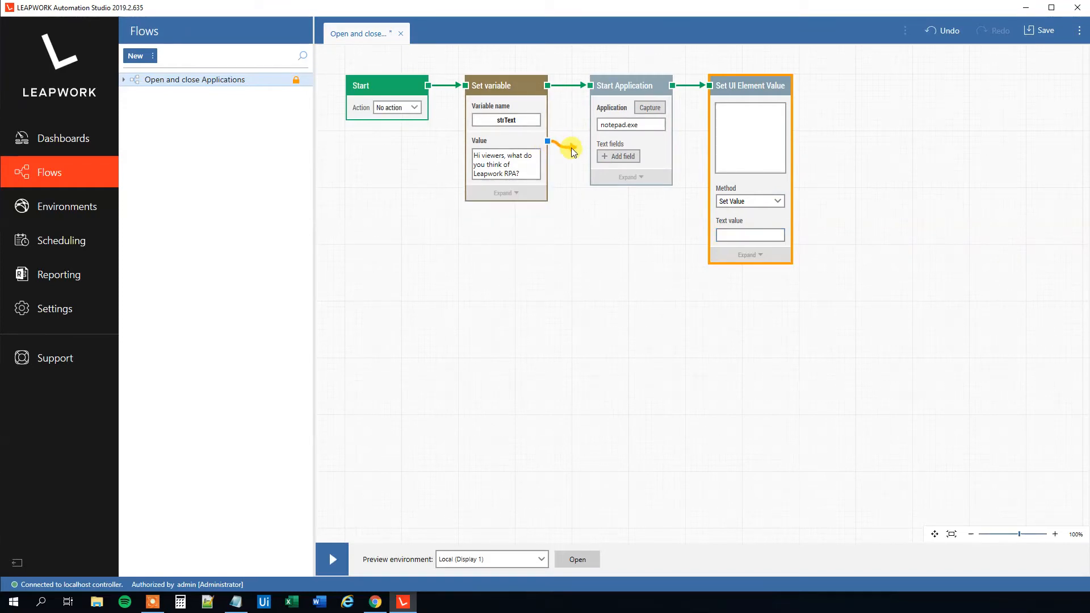
Step: Feed the Set variable block's Value output into the Text value input instead
{"action": "left_click_drag", "start_coordinate": [547, 141], "coordinate": [707, 229]}
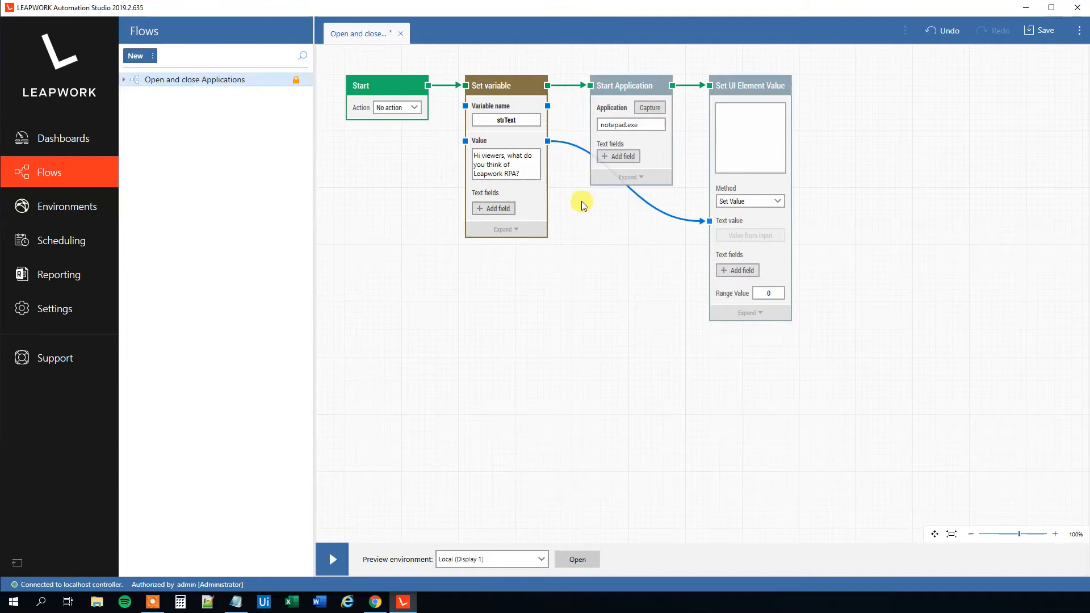
{"action": "left_click", "coordinate": [750, 85]}
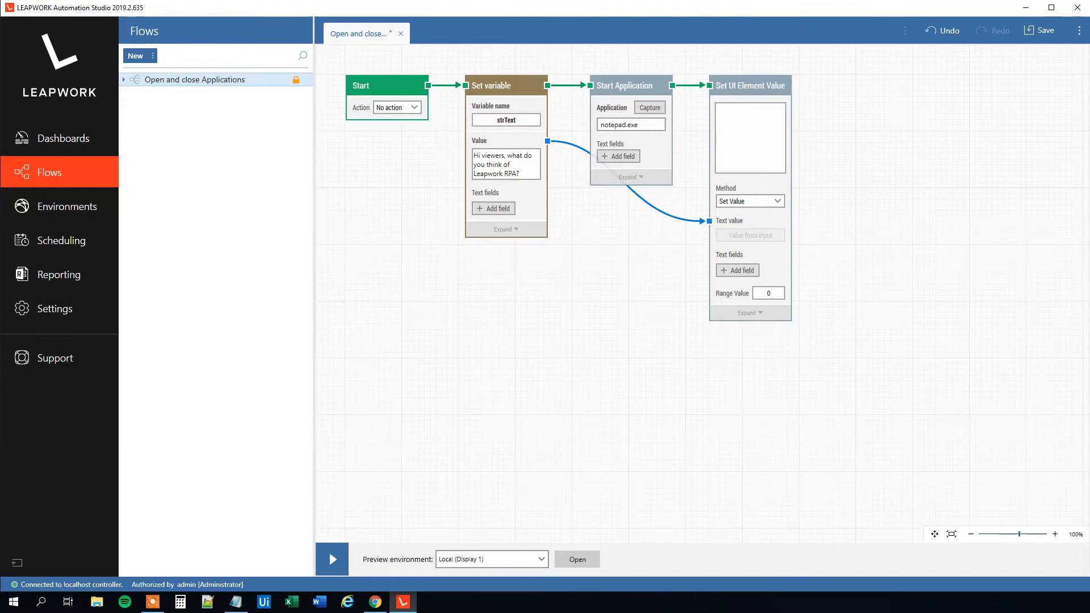
{"action": "mouse_move", "coordinate": [1034, 507]}
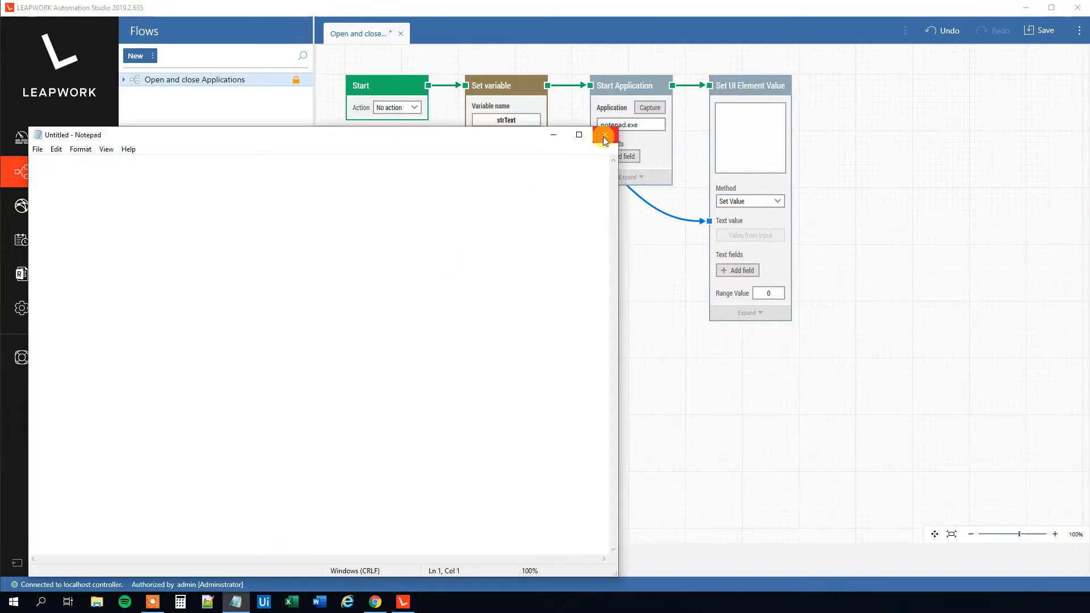
{"action": "left_click", "coordinate": [603, 135]}
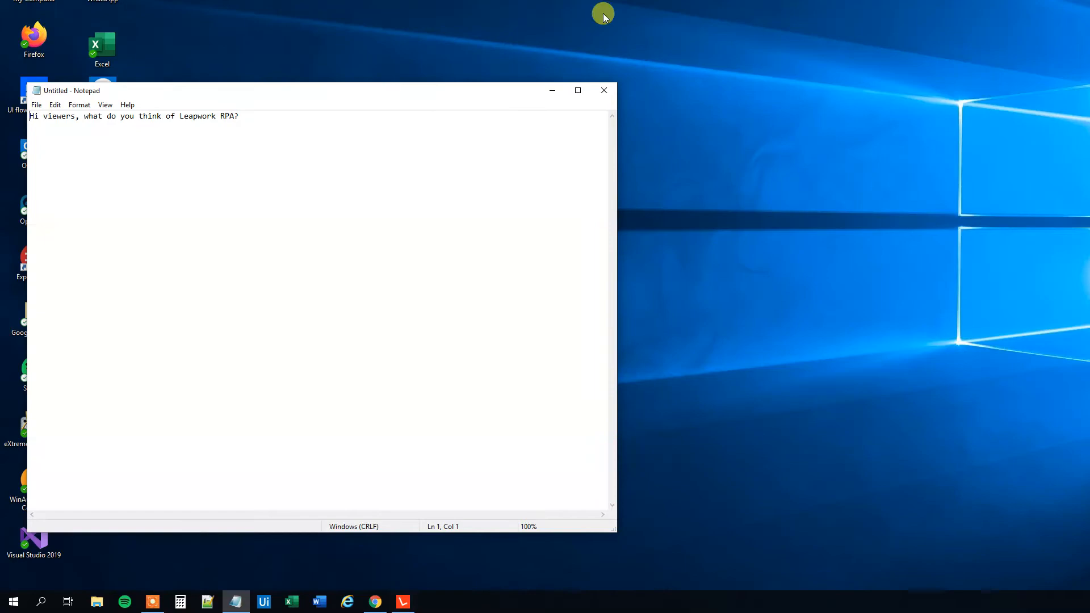
{"action": "left_click", "coordinate": [603, 91]}
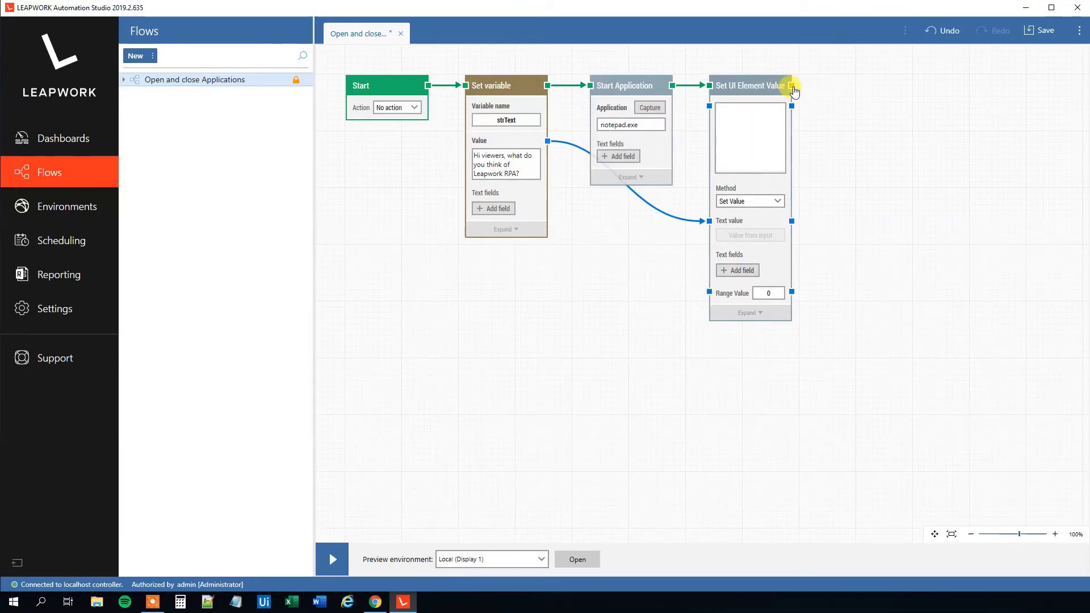
Step: Add a Wait block after Set UI Element Value with a 5-second delay
{"action": "left_click", "coordinate": [791, 91]}
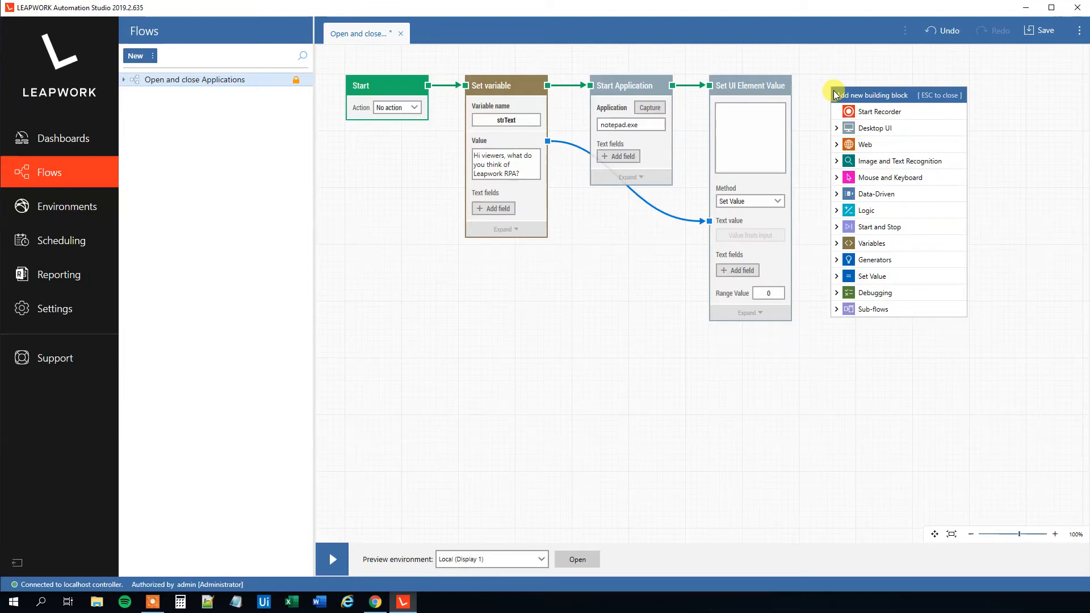
{"action": "type", "text": "Wait"}
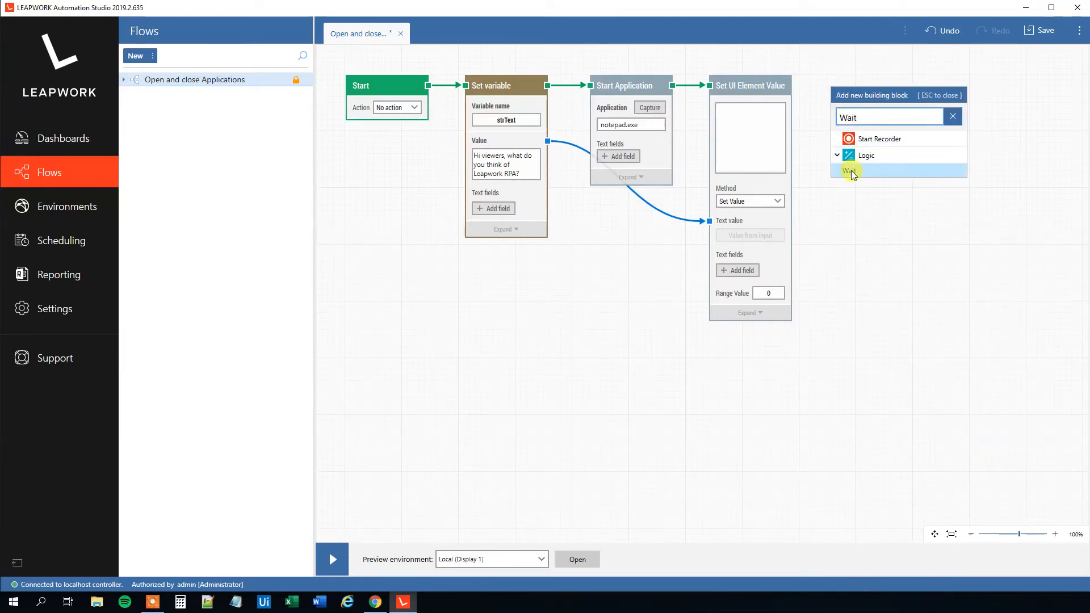
{"action": "left_click", "coordinate": [850, 171]}
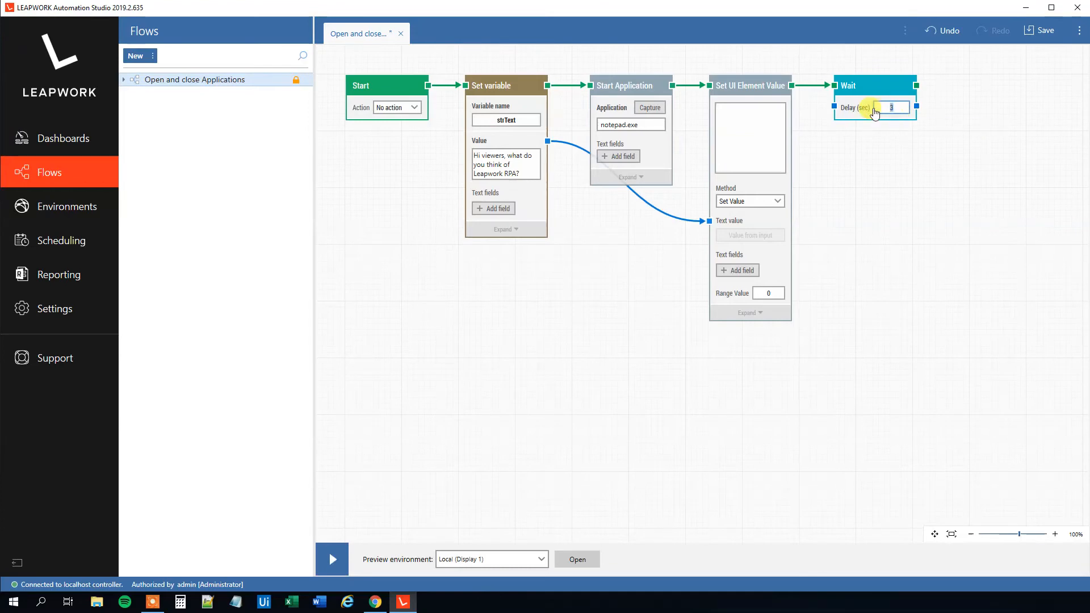
{"action": "type", "text": "5"}
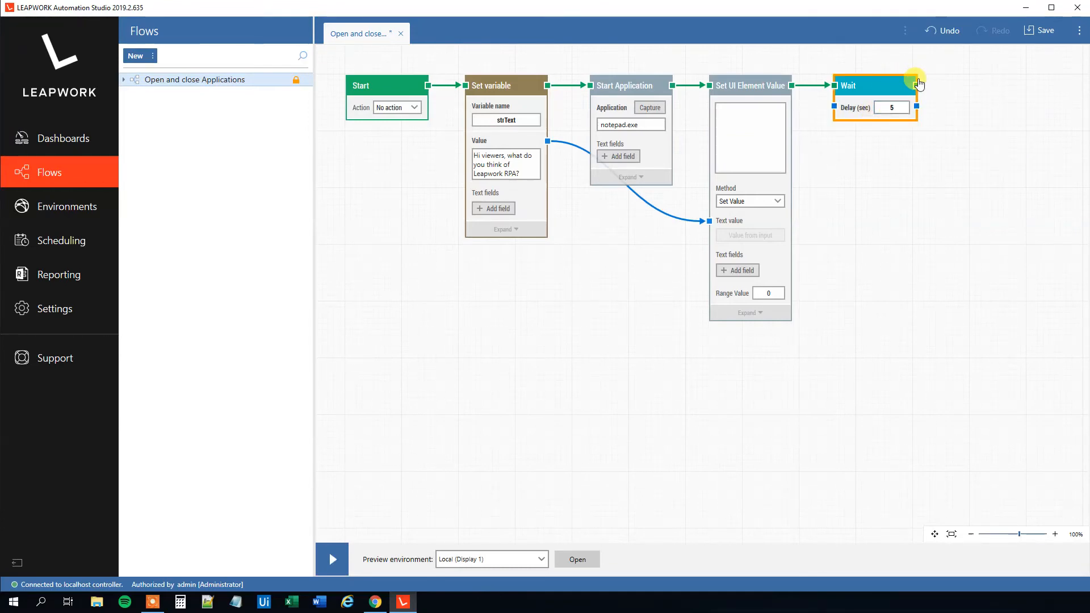
{"action": "left_click", "coordinate": [916, 85]}
{"action": "type", "text": "Close"}
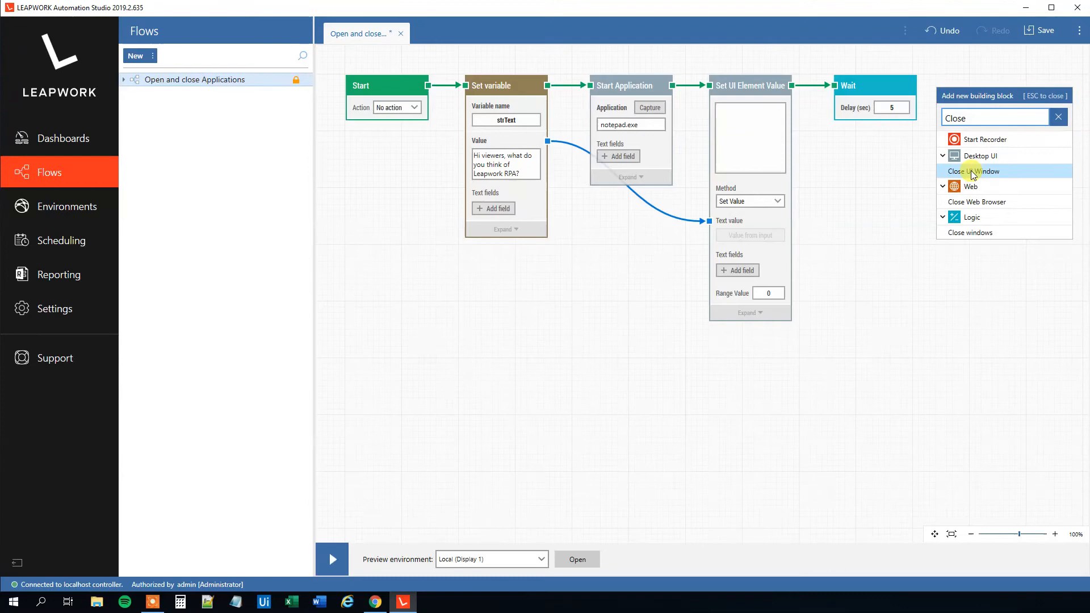
Step: Add a Close UI Window block after Wait, fed by Start Application's Window output
{"action": "left_click", "coordinate": [973, 171]}
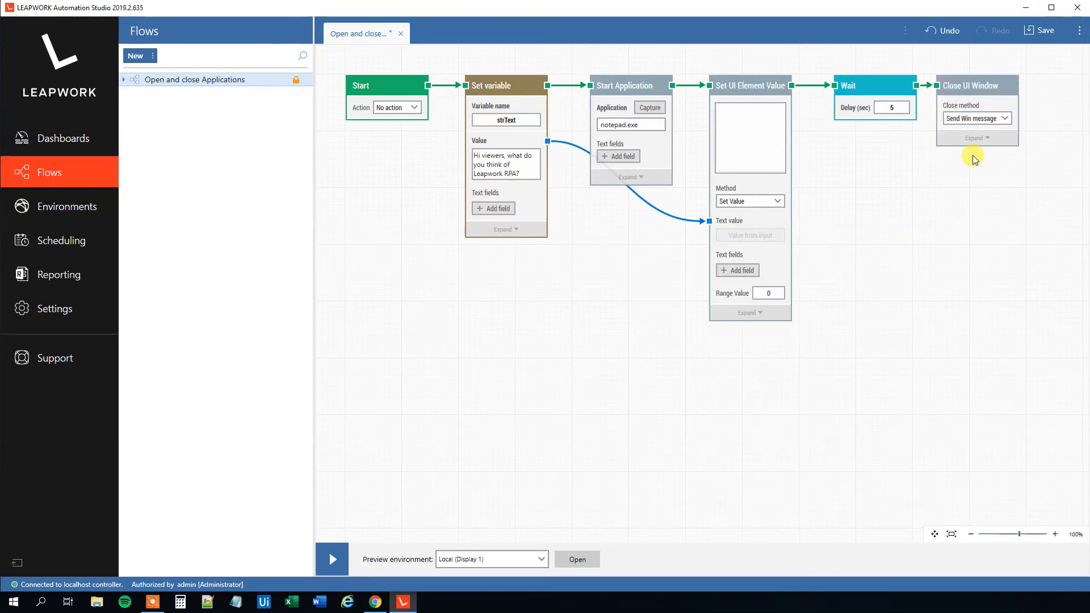
{"action": "left_click", "coordinate": [983, 85]}
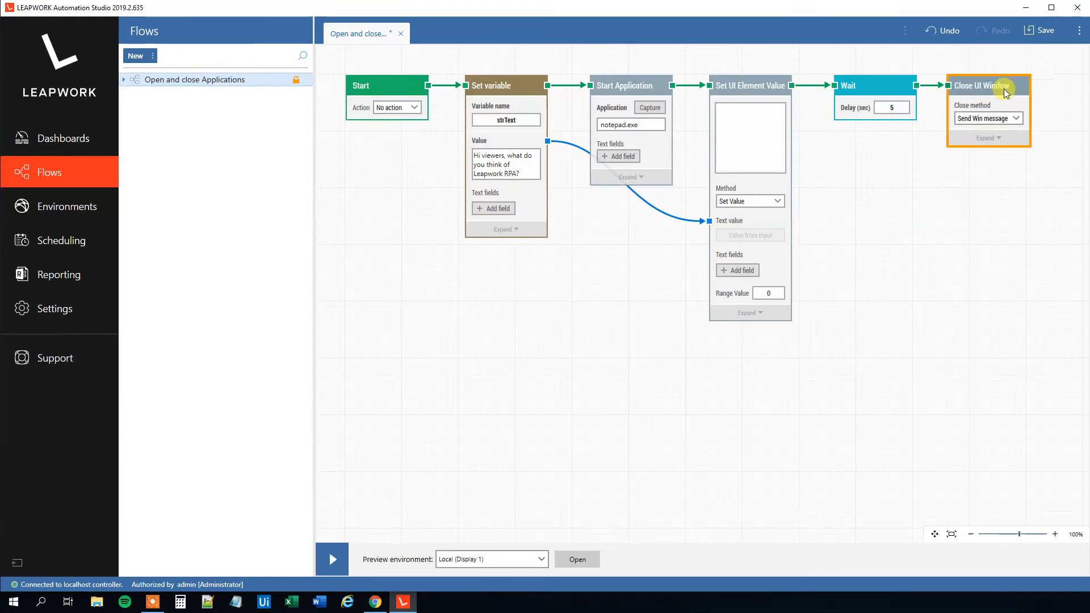
{"action": "mouse_move", "coordinate": [944, 329]}
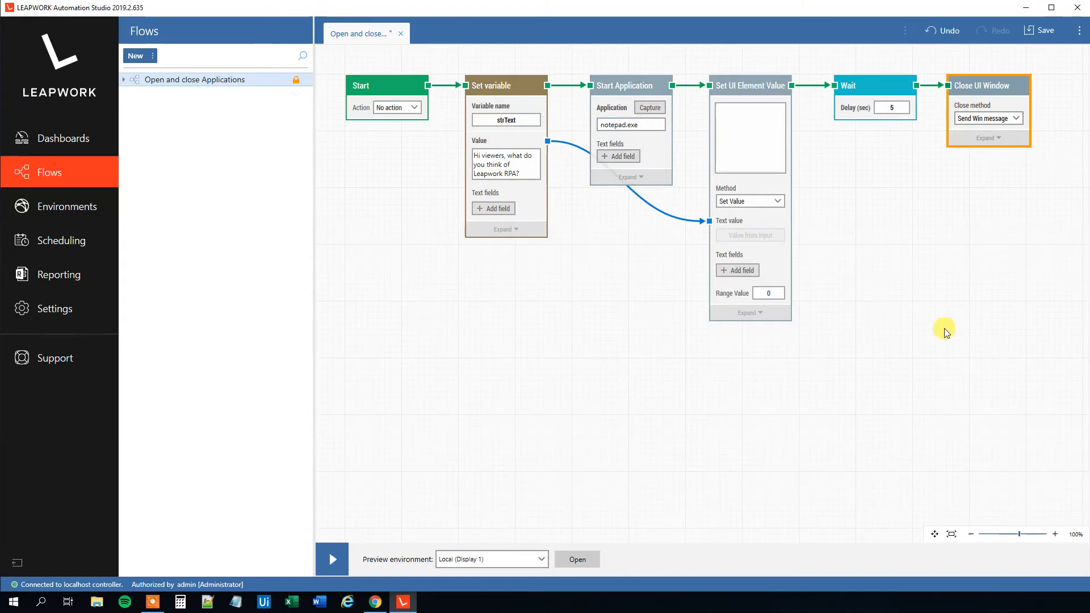
{"action": "mouse_move", "coordinate": [931, 202]}
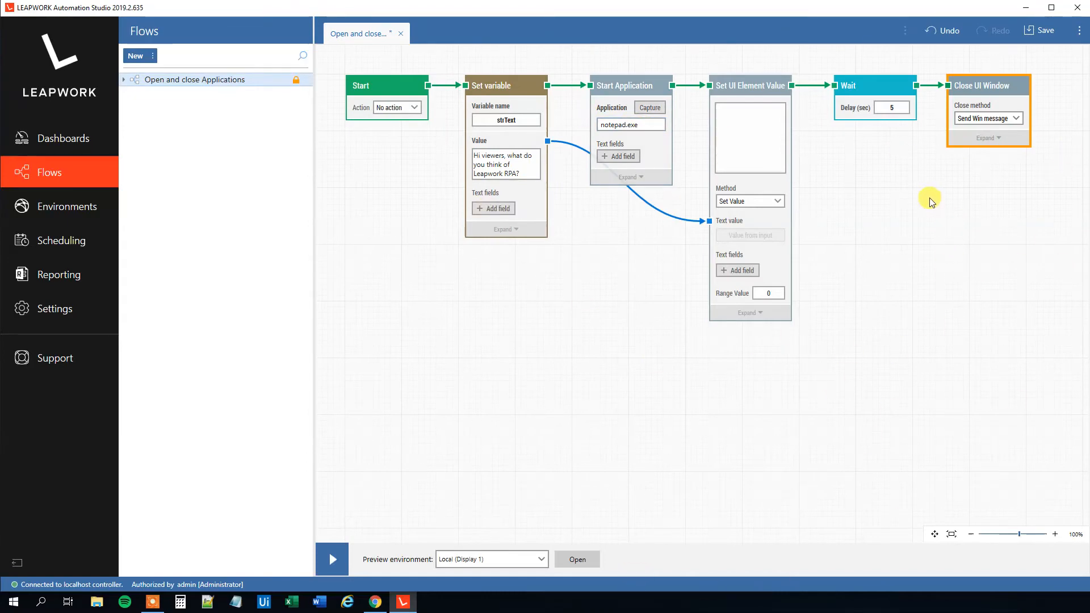
{"action": "mouse_move", "coordinate": [1021, 151]}
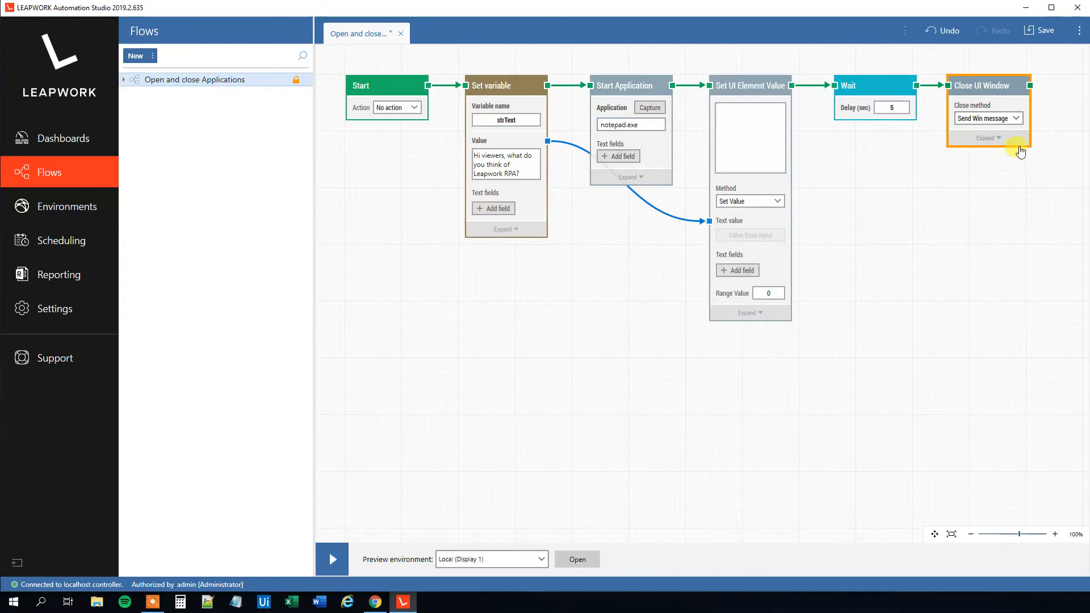
{"action": "mouse_move", "coordinate": [996, 159]}
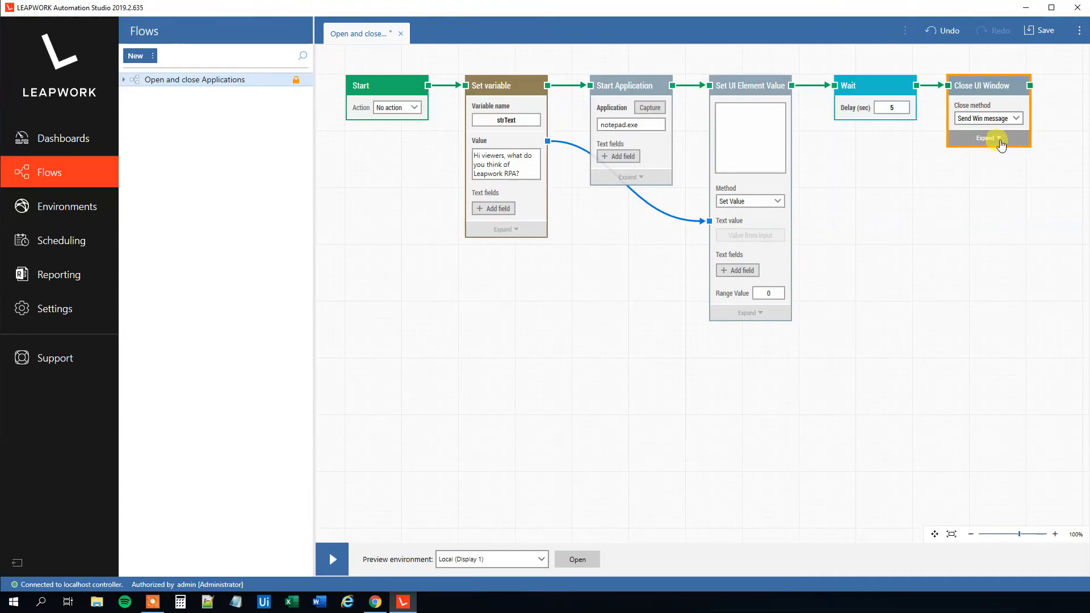
{"action": "left_click", "coordinate": [986, 138]}
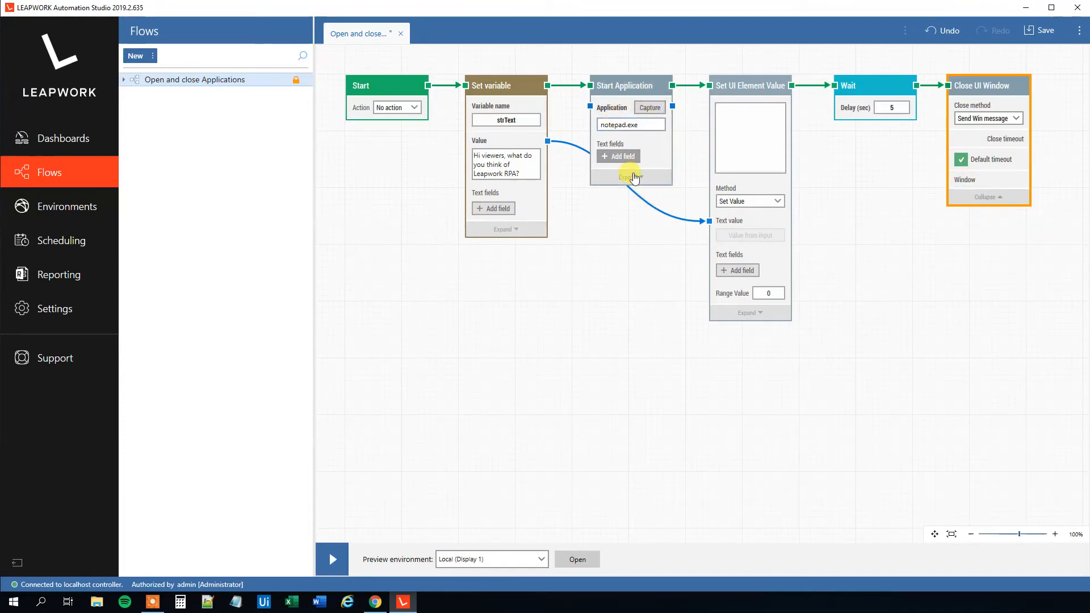
{"action": "left_click", "coordinate": [632, 177]}
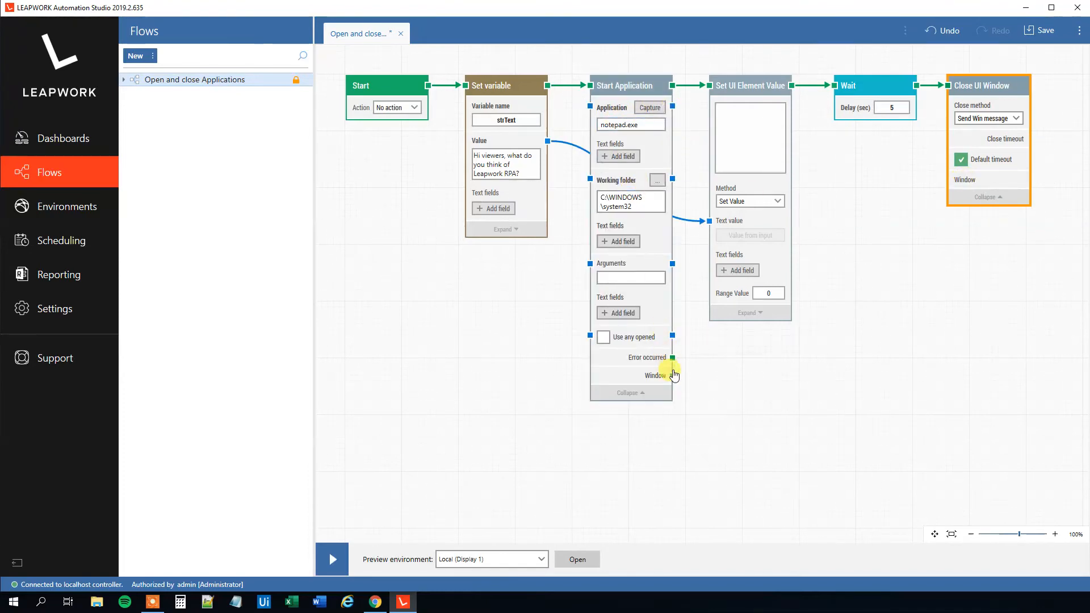
{"action": "left_click_drag", "start_coordinate": [671, 375], "coordinate": [940, 184]}
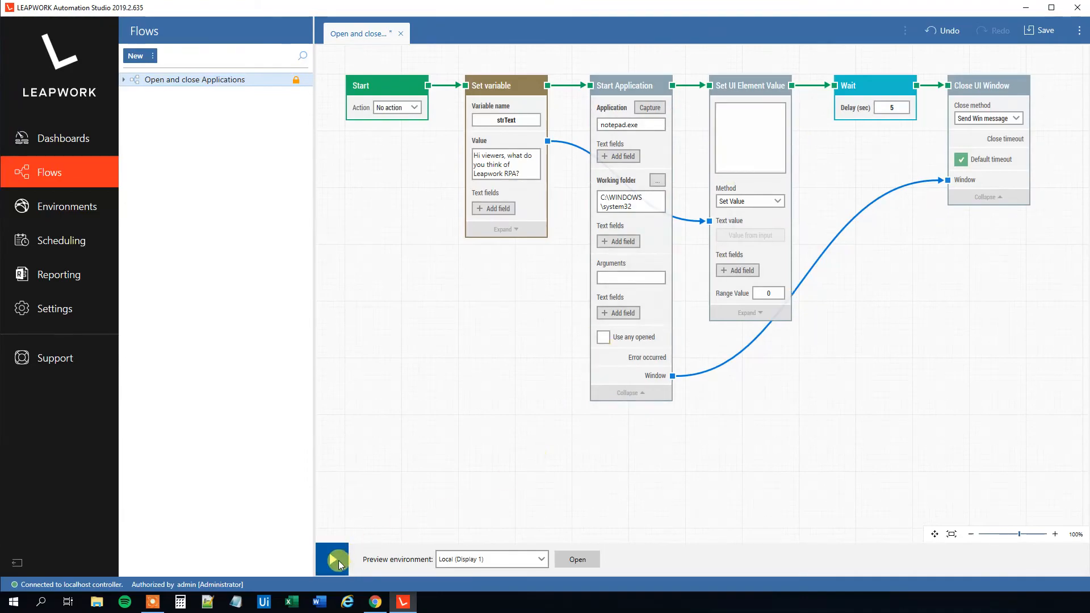
{"action": "left_click", "coordinate": [333, 559]}
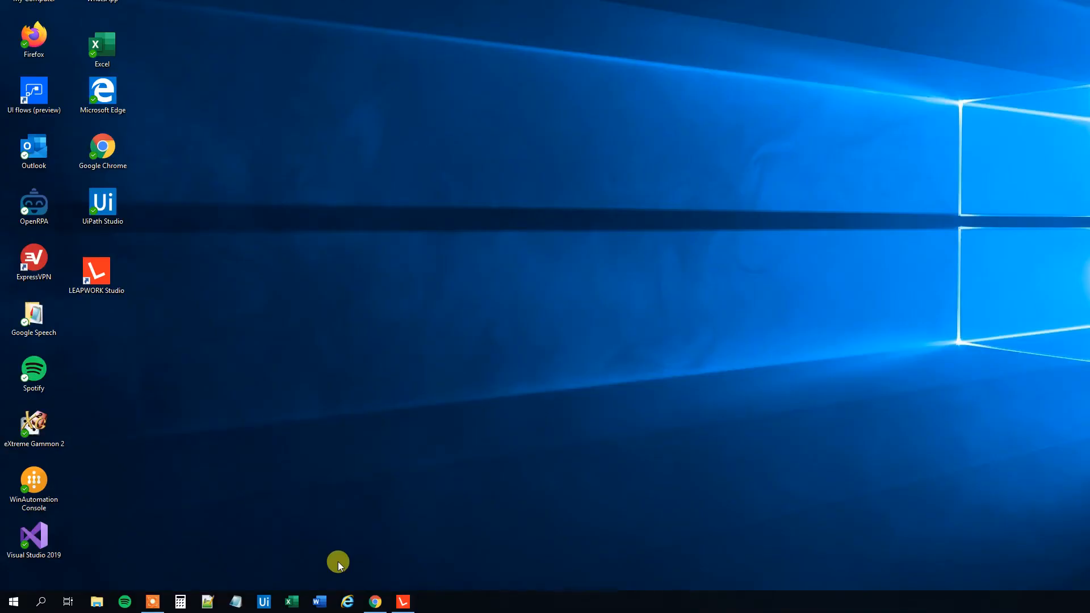
{"action": "left_click", "coordinate": [235, 602]}
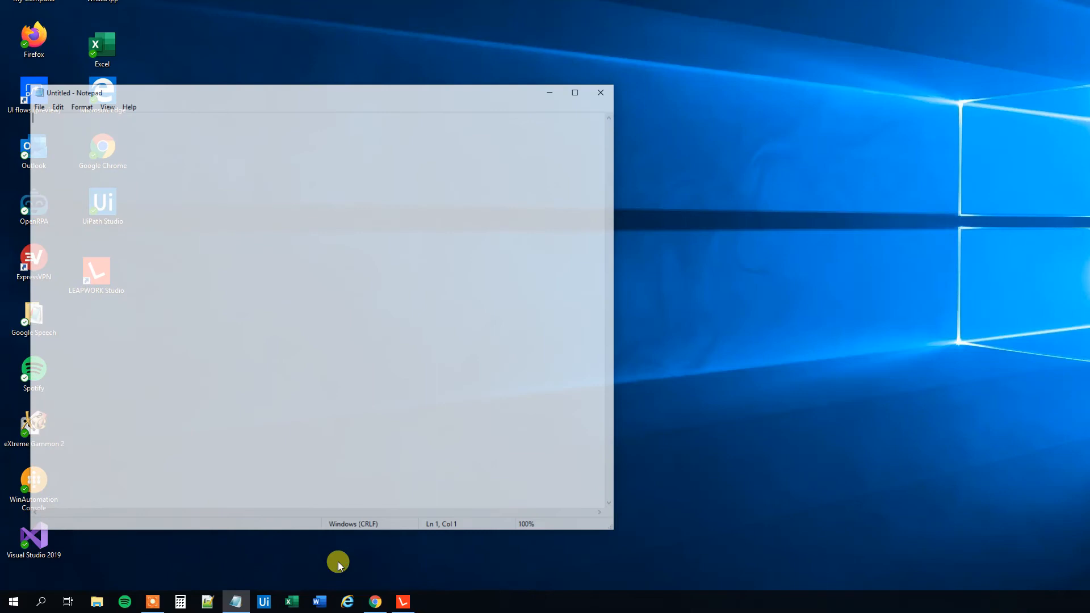
{"action": "type", "text": "Hi viewers, what do you think of Leapwork RPA?"}
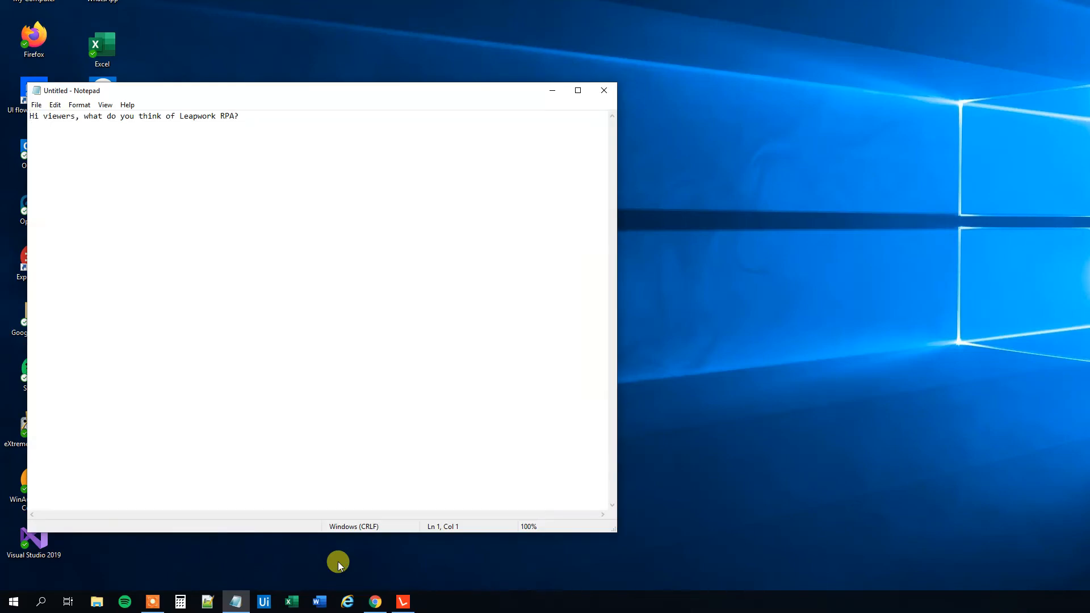
{"action": "left_click", "coordinate": [603, 91]}
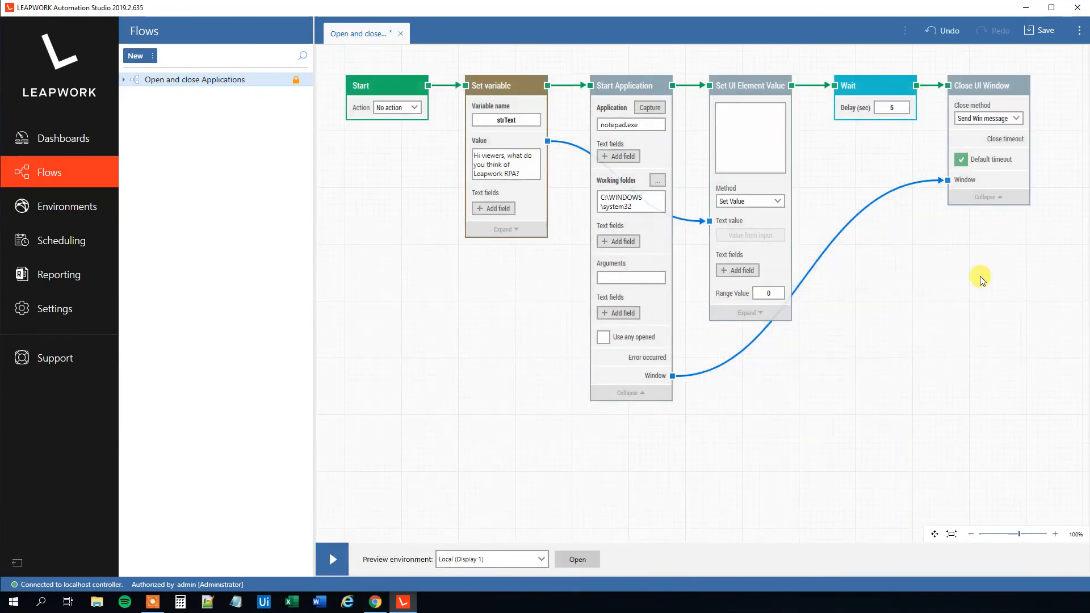
{"action": "mouse_move", "coordinate": [640, 448]}
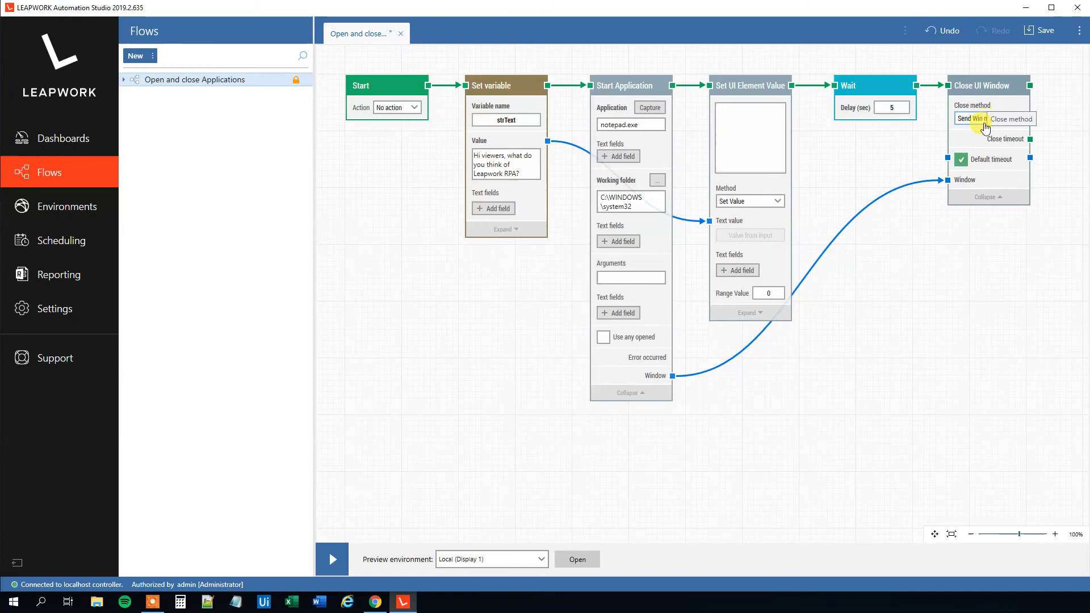
Step: Set Close method to Force kill process, preview the run, and return to edit mode
{"action": "left_click", "coordinate": [988, 118]}
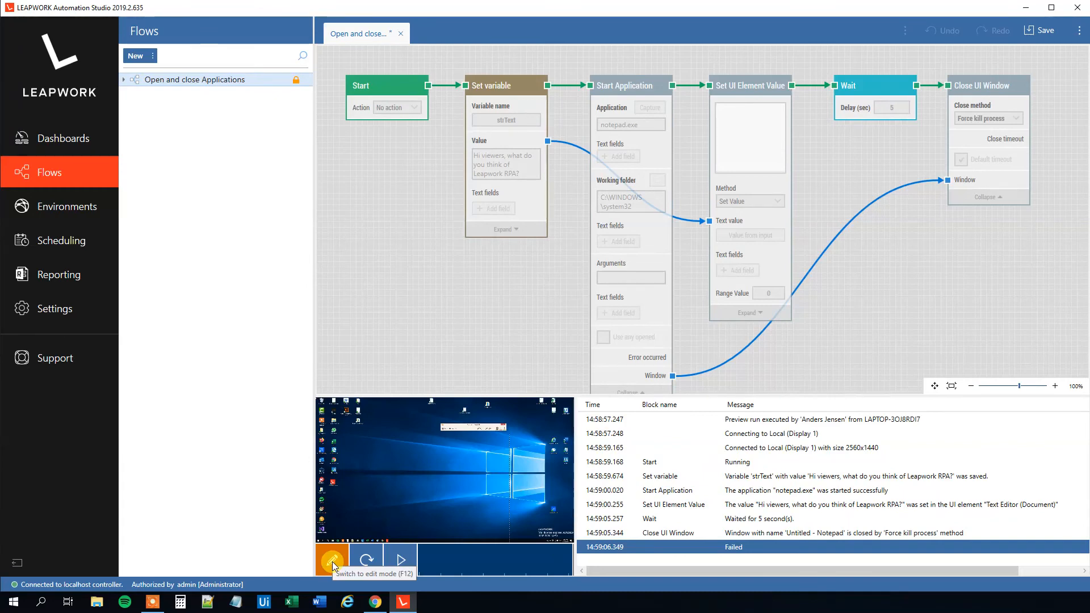
{"action": "left_click", "coordinate": [333, 560]}
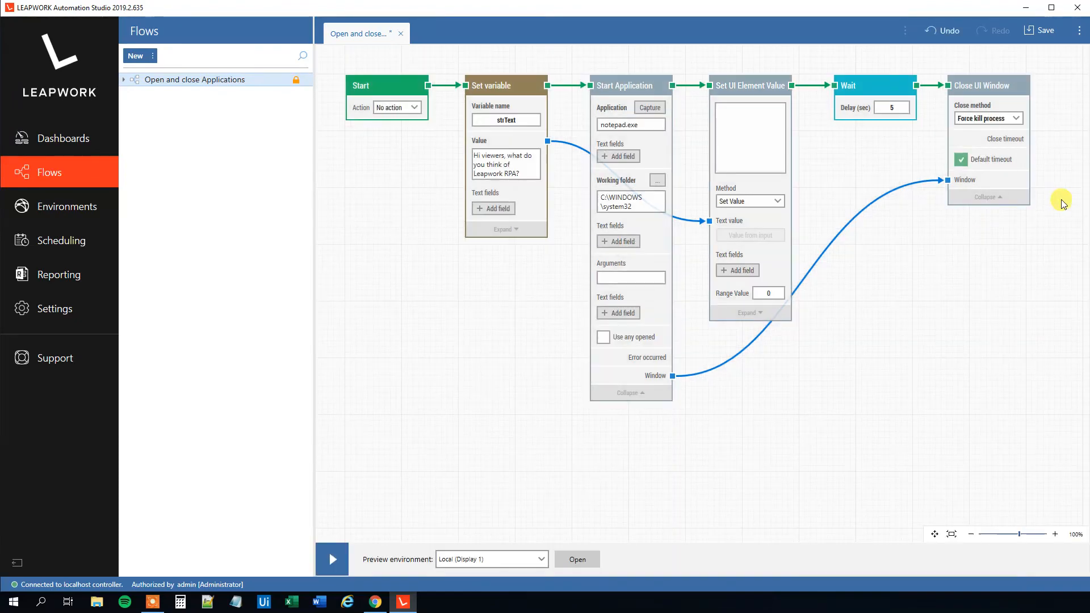
Step: Drag from Close UI Window's output to attach an ending Pass block
{"action": "left_click_drag", "start_coordinate": [1031, 85], "coordinate": [1057, 268]}
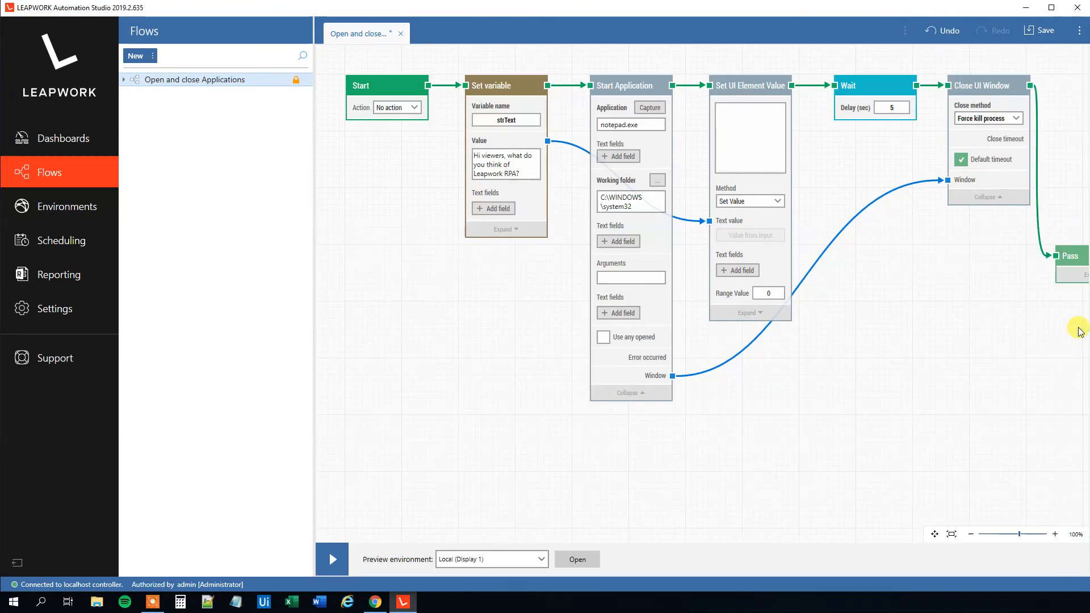
{"action": "mouse_move", "coordinate": [966, 526]}
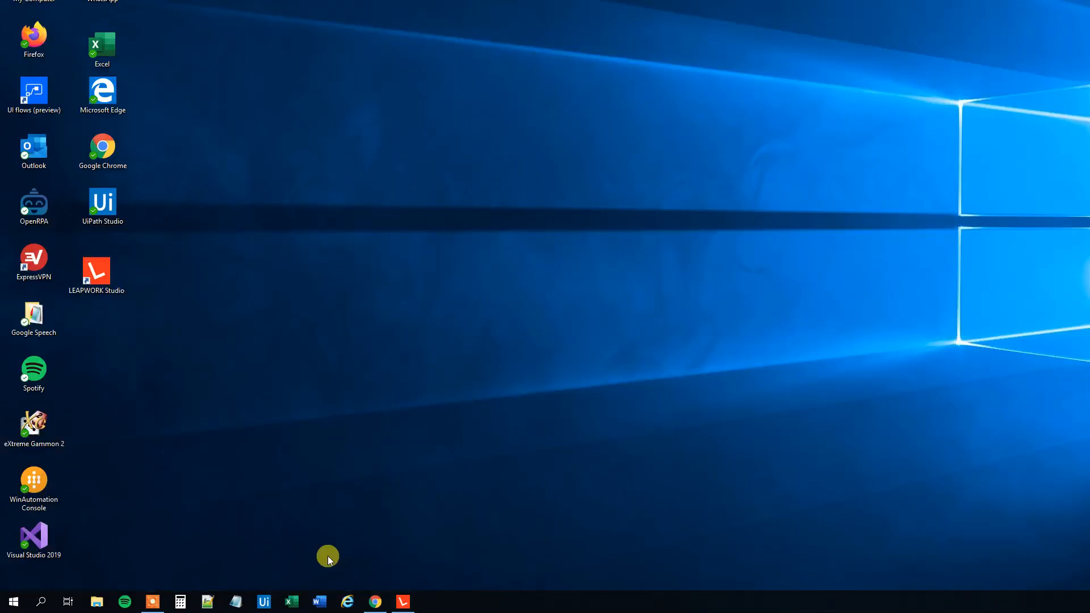
{"action": "mouse_move", "coordinate": [313, 556]}
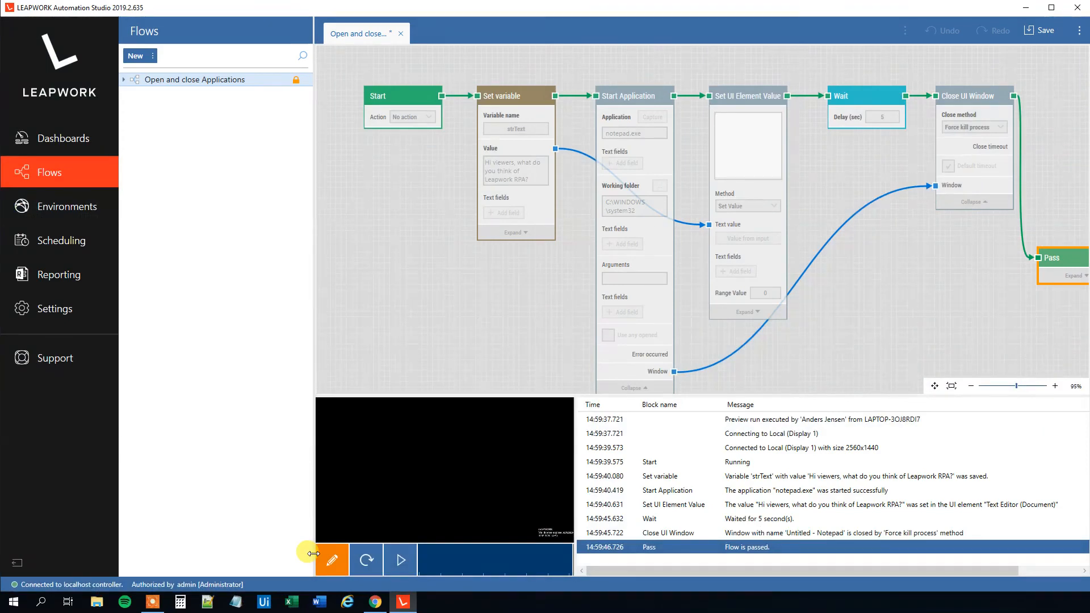
{"action": "mouse_move", "coordinate": [813, 537]}
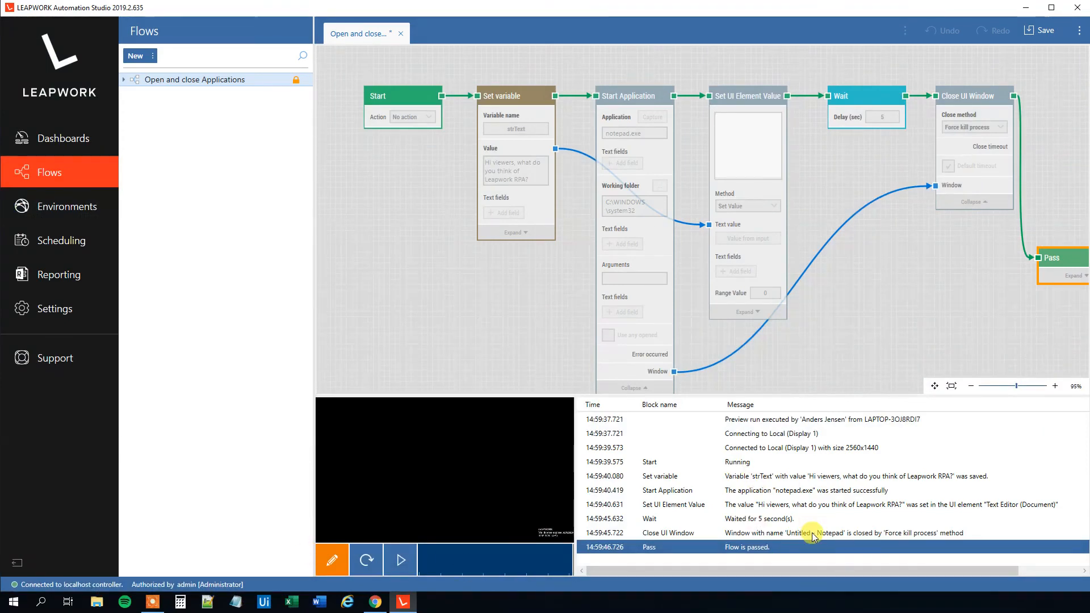